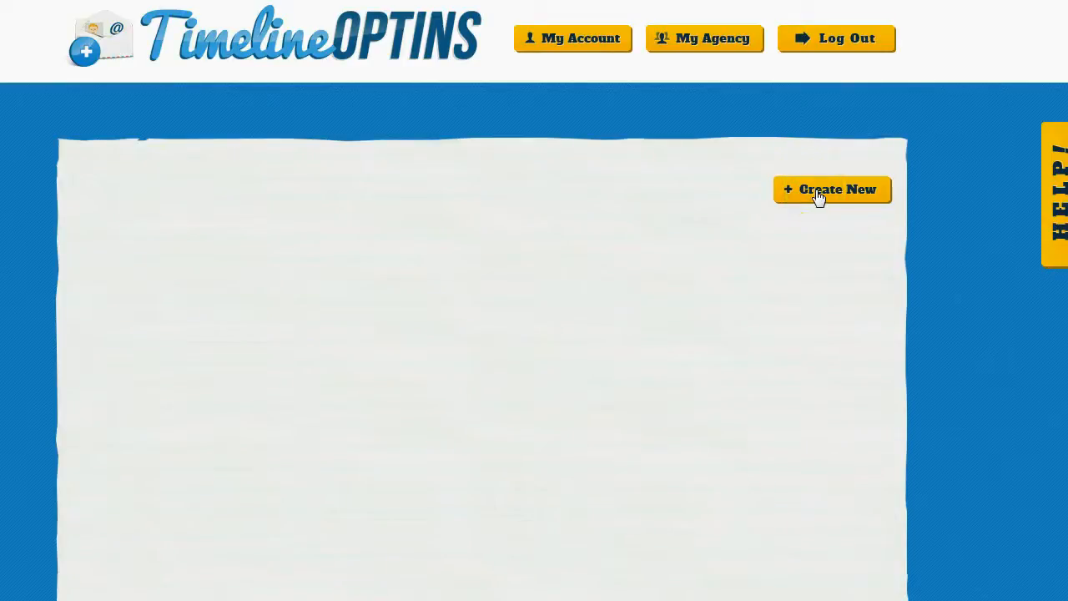
# Start creating a new opt-in from the Timeline Optins list.
pyautogui.click(832, 190)
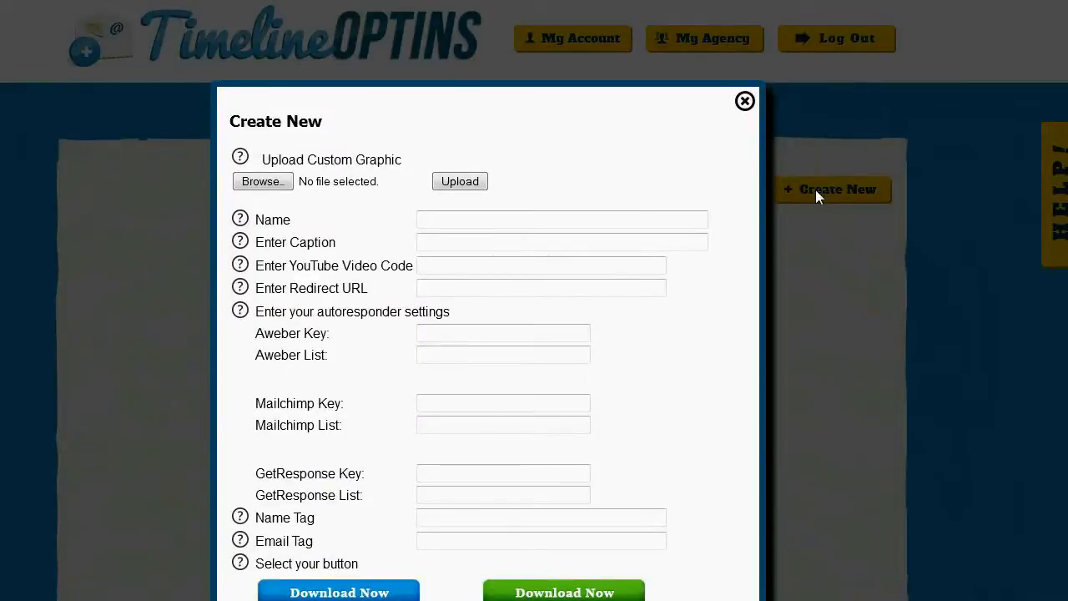
pyautogui.moveTo(457, 92)
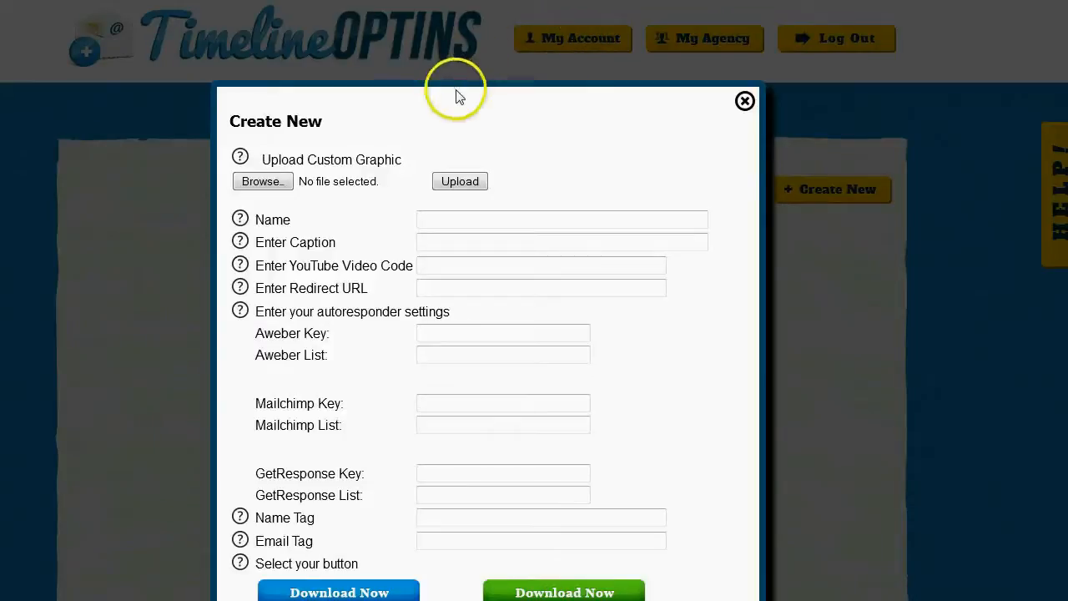
pyautogui.moveTo(374, 164)
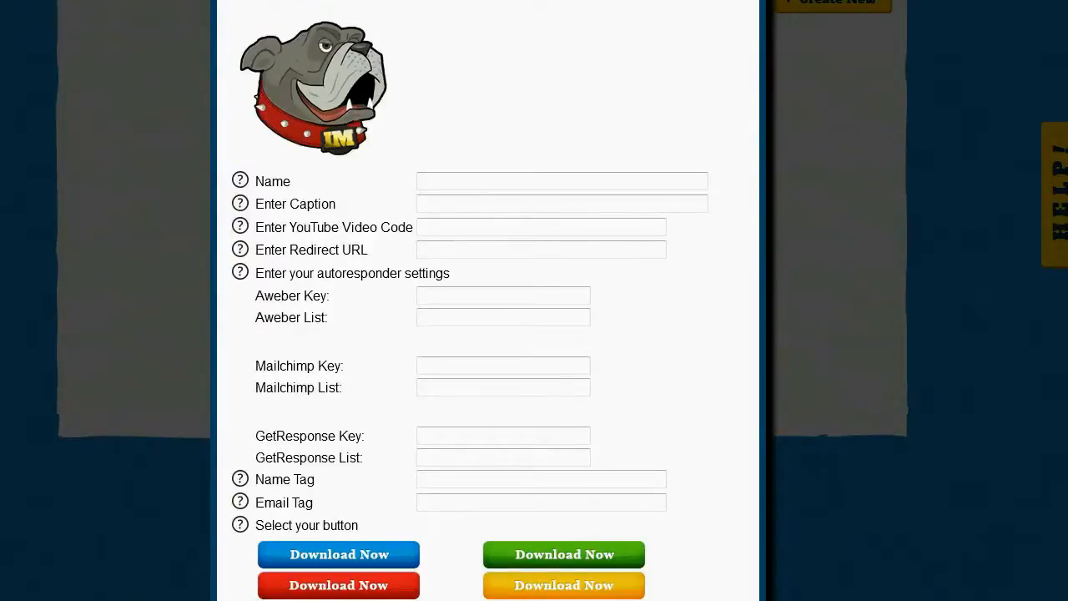
pyautogui.moveTo(555, 187)
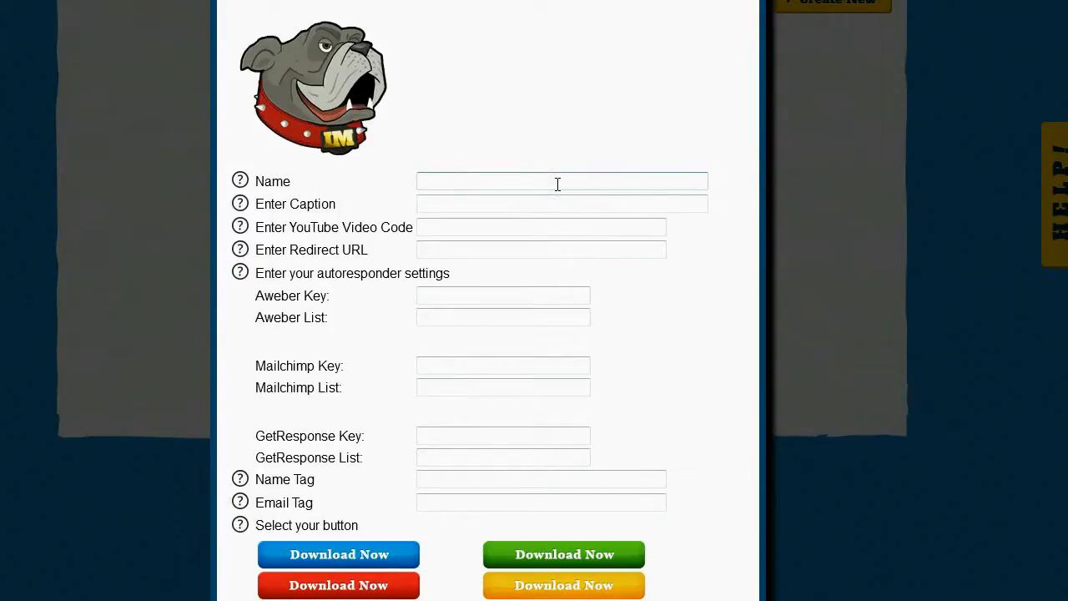
# Name the opt-in 'Main Optin' and use the saved '100% honest reviews of IM products!' caption.
pyautogui.click(561, 181)
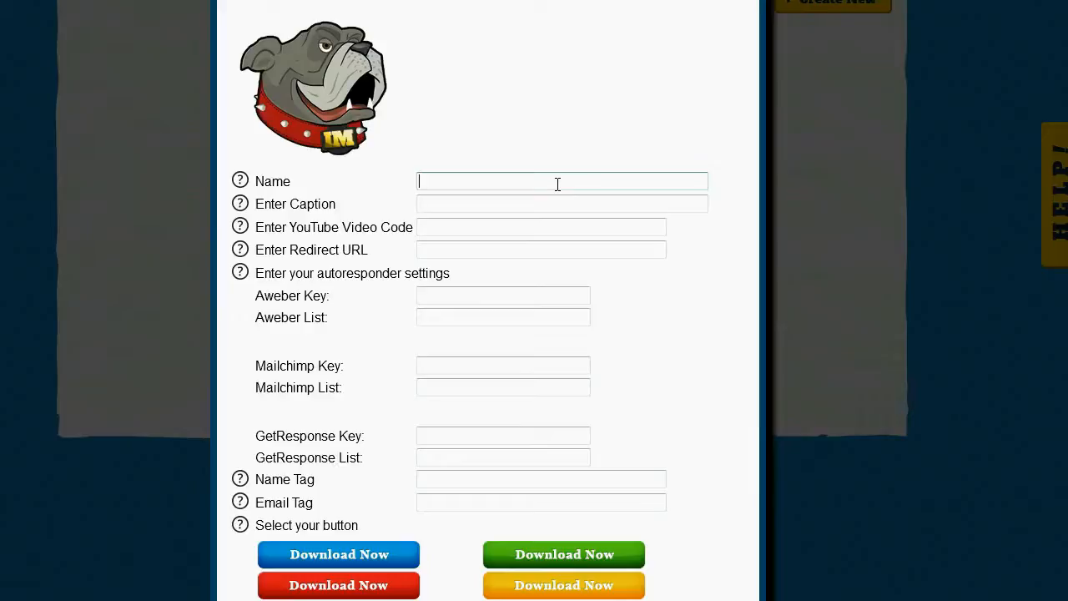
pyautogui.write('Main')
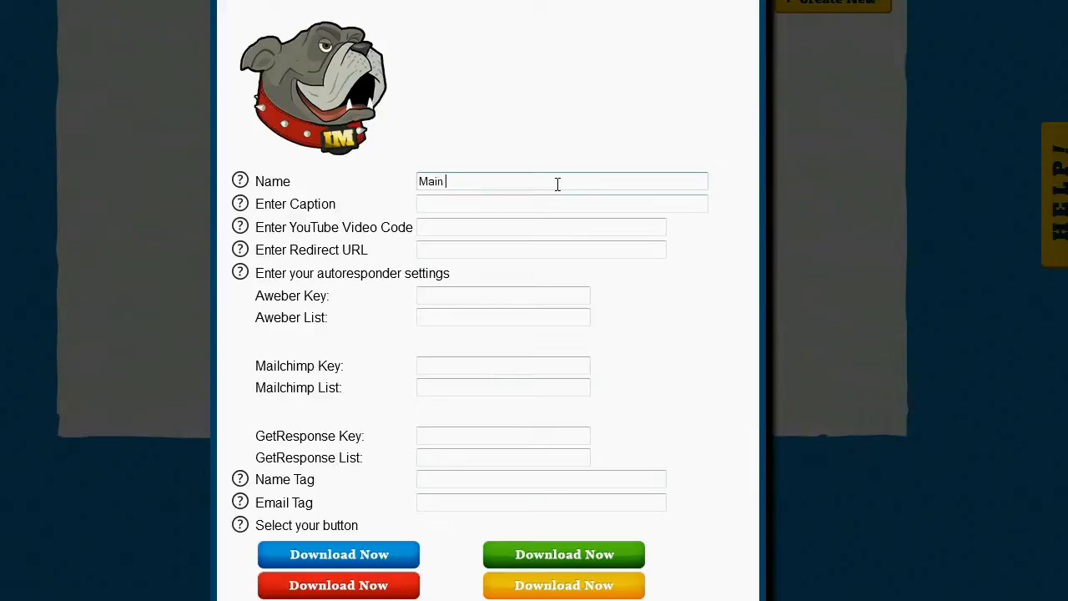
pyautogui.write('Optin')
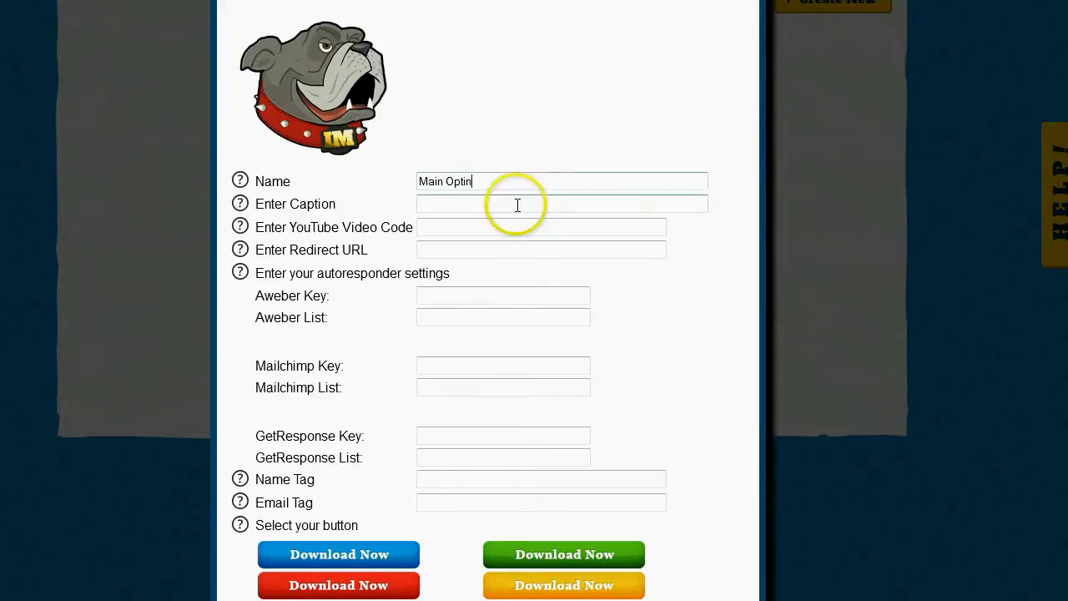
pyautogui.click(518, 204)
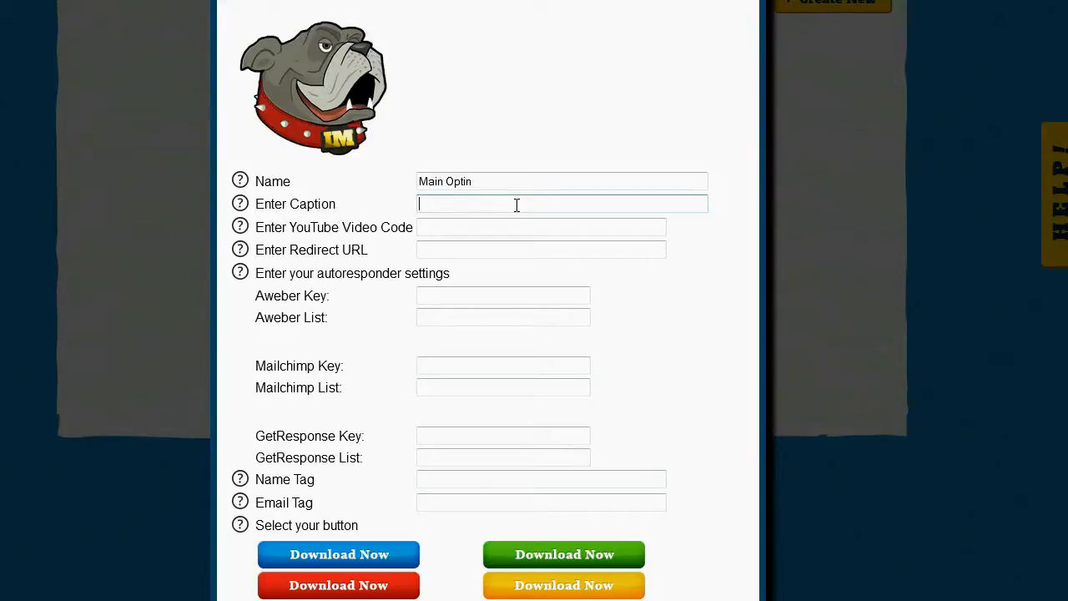
pyautogui.write('Honest')
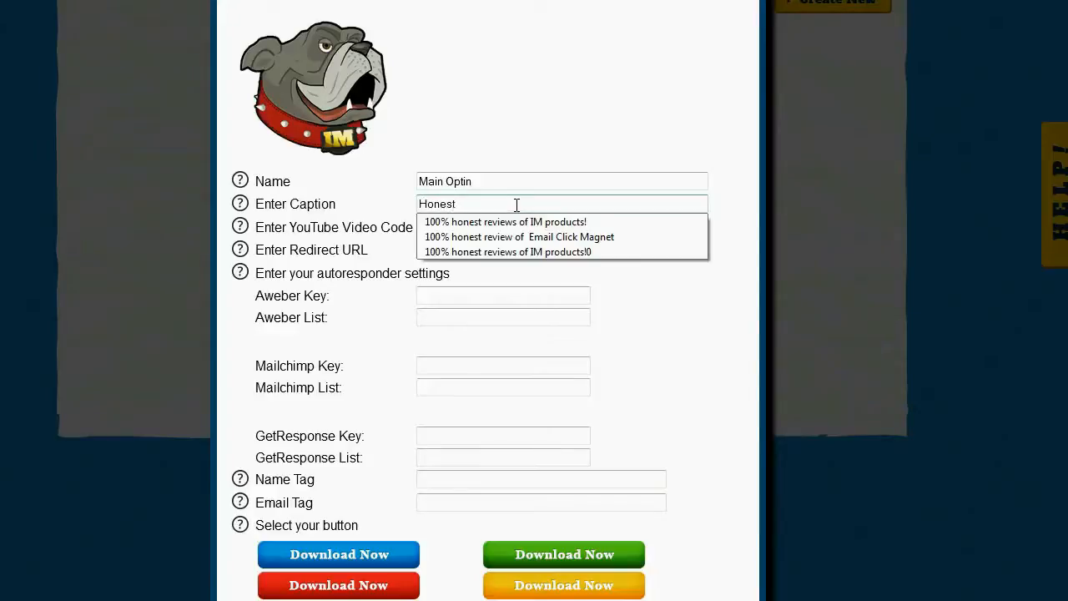
pyautogui.click(505, 220)
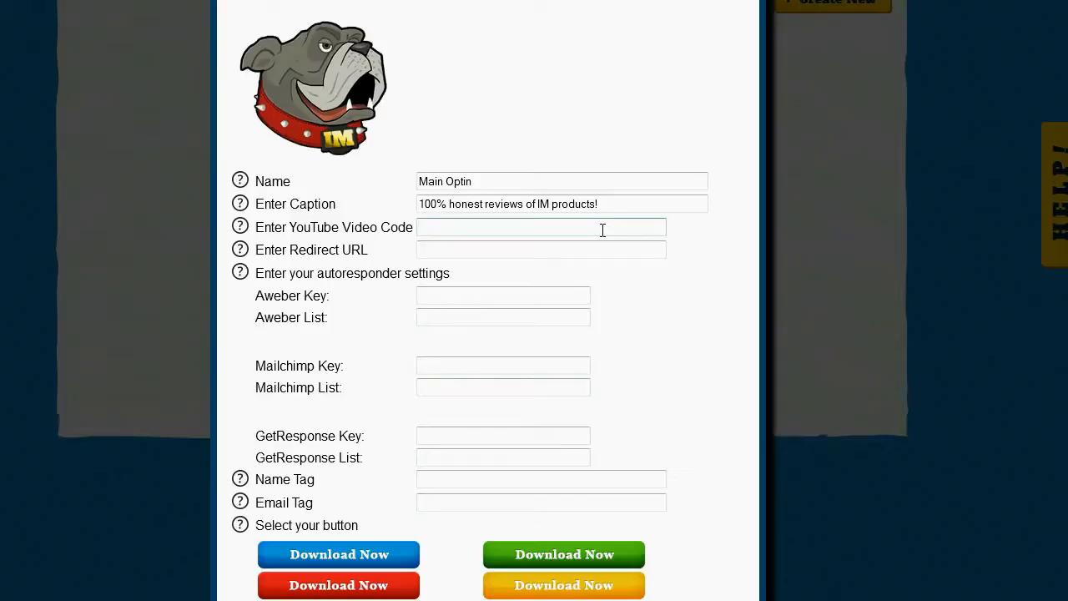
# Enter YouTube video code s2cp_9qaQUw and a personal website as the redirect URL.
pyautogui.write('s2cp_9qaQUw')
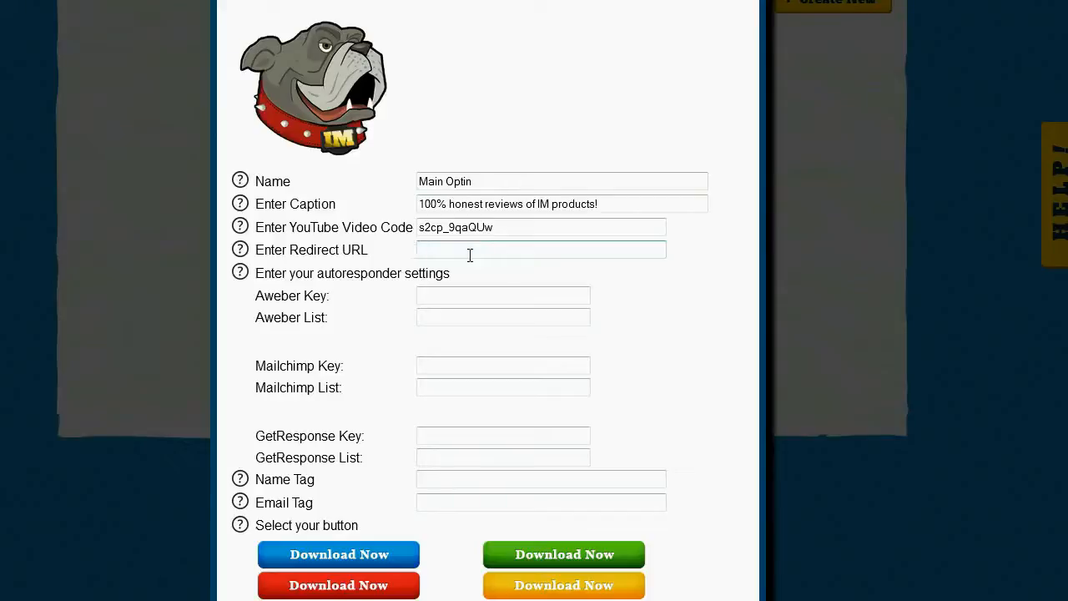
pyautogui.click(541, 251)
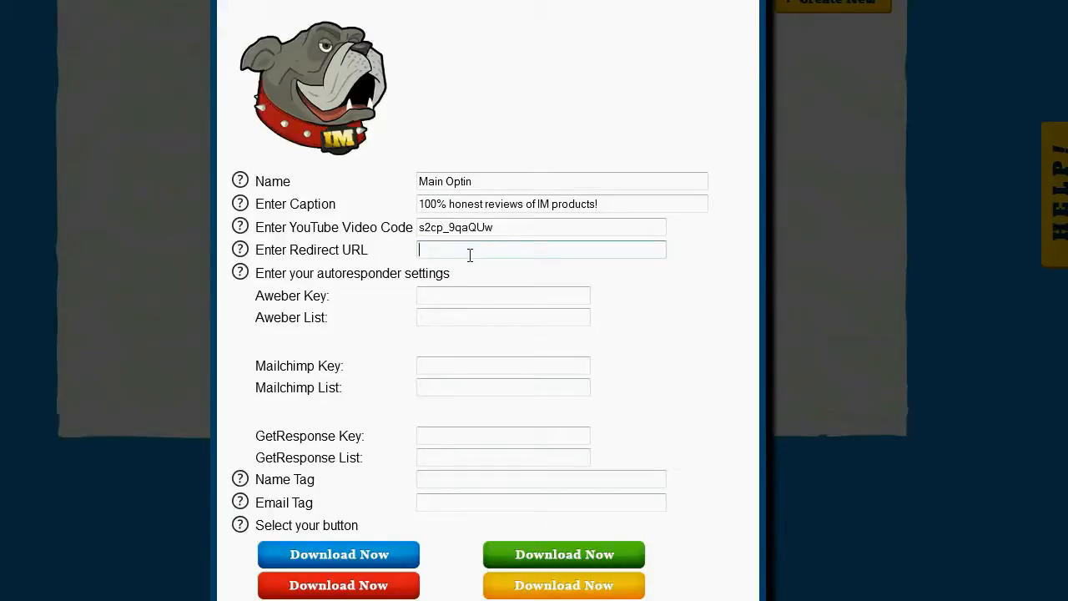
pyautogui.write('http://www.brettrutecky.com')
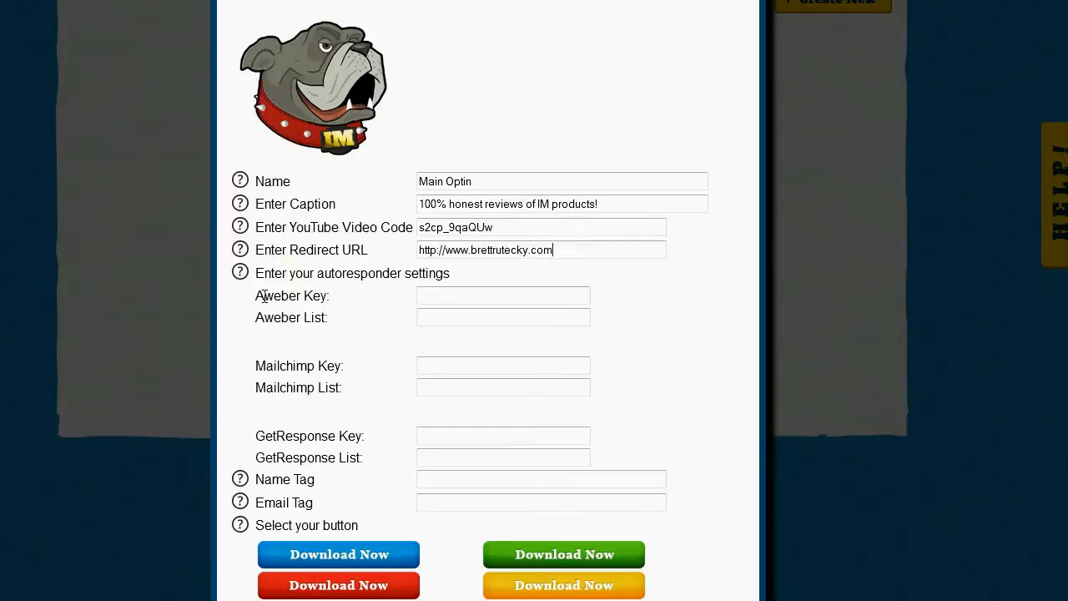
pyautogui.moveTo(454, 466)
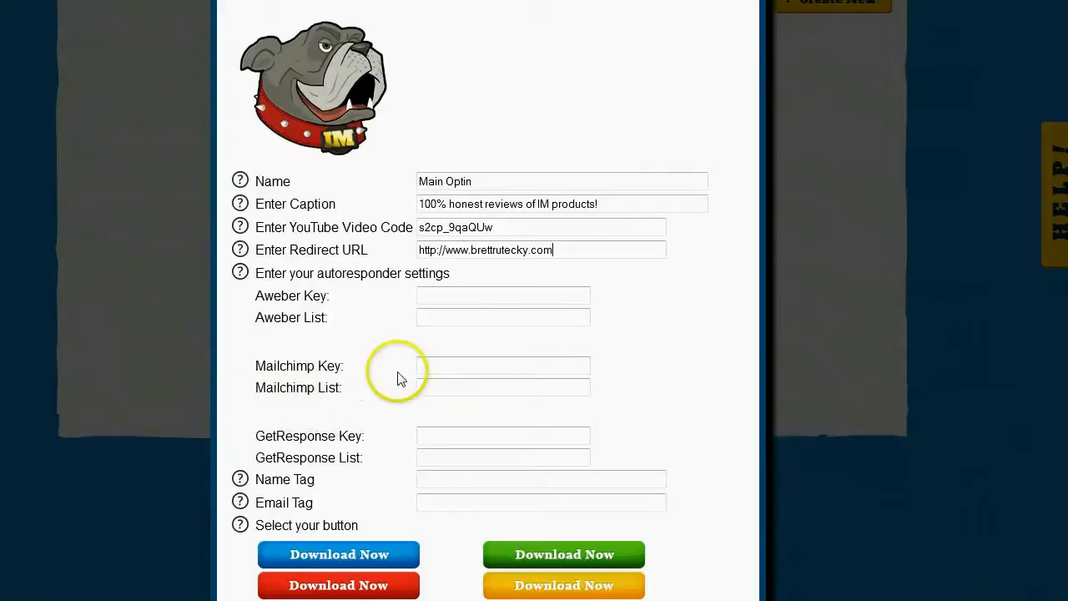
# Set the autoresponder Name Tag to 'Name' and the Email Tag to 'Email'.
pyautogui.scroll(-3)
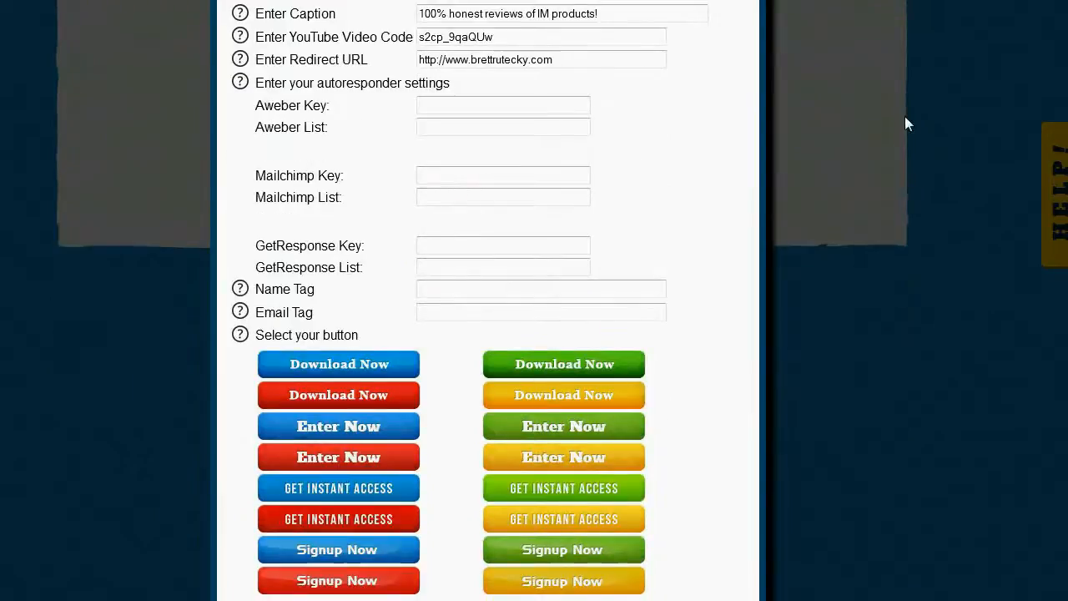
pyautogui.click(541, 61)
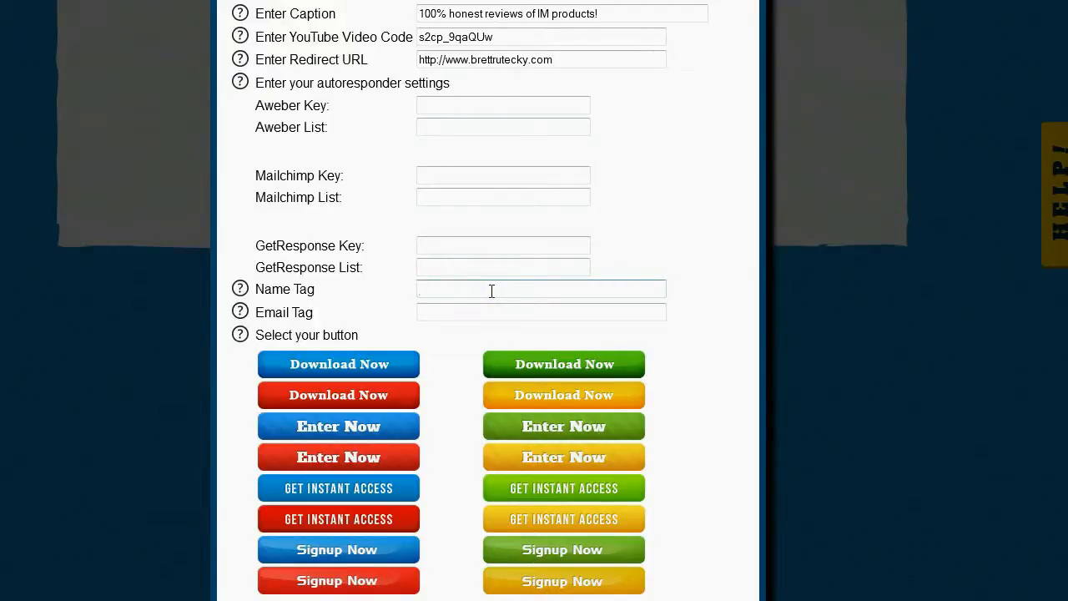
pyautogui.write('Name')
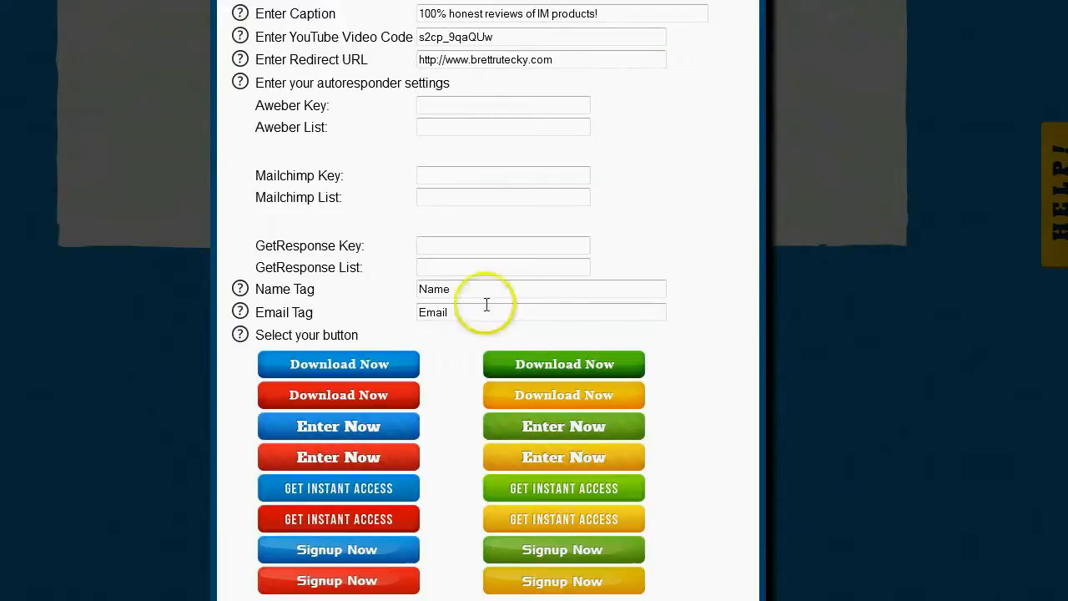
pyautogui.moveTo(487, 334)
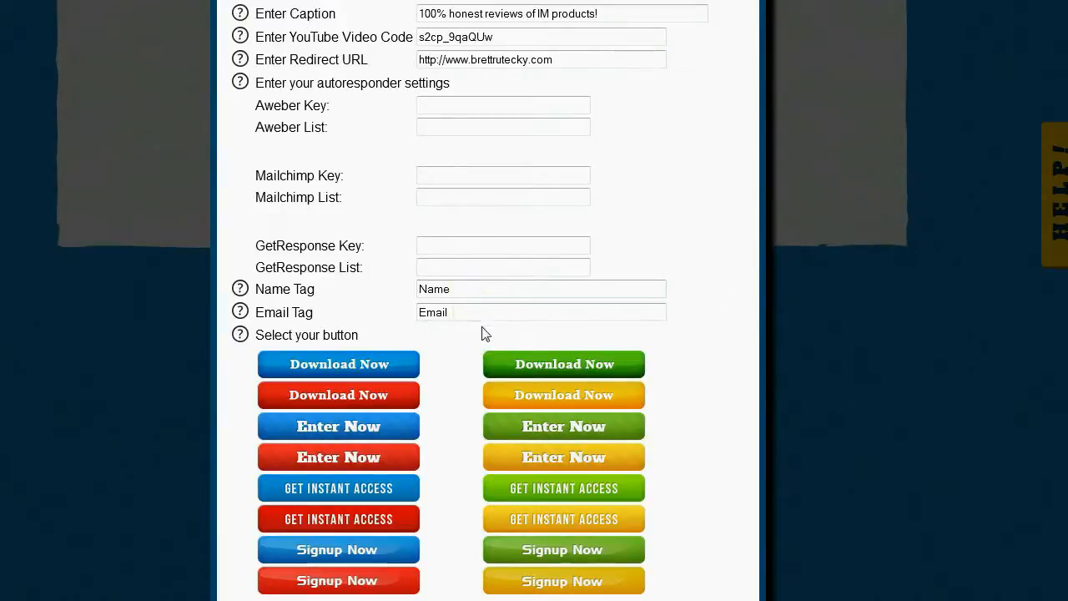
# Choose the red Signup Now design as the opt-in's call-to-action button.
pyautogui.scroll(-3)
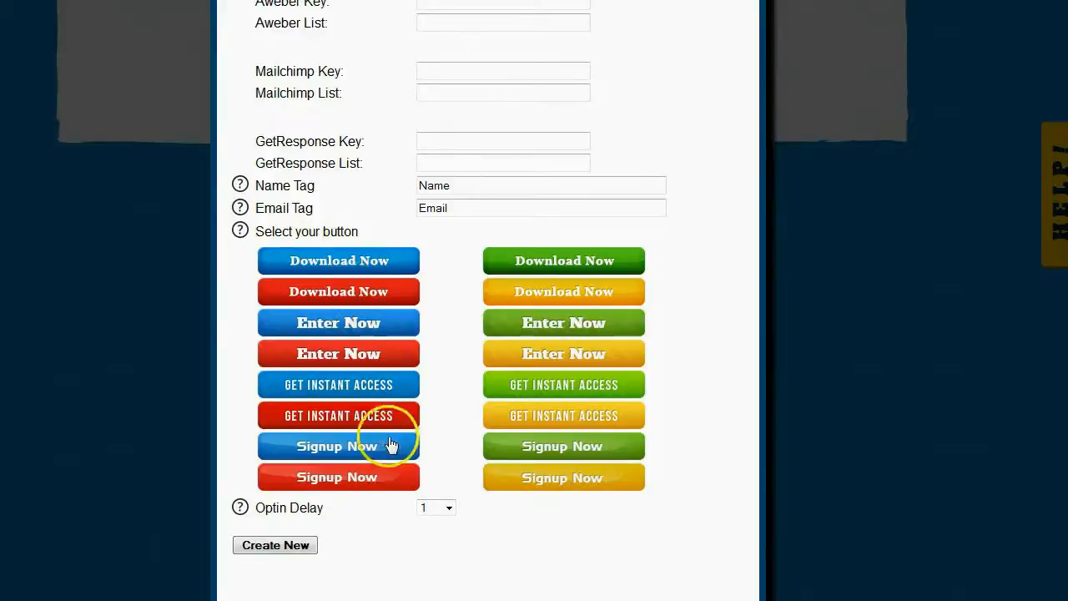
pyautogui.moveTo(447, 297)
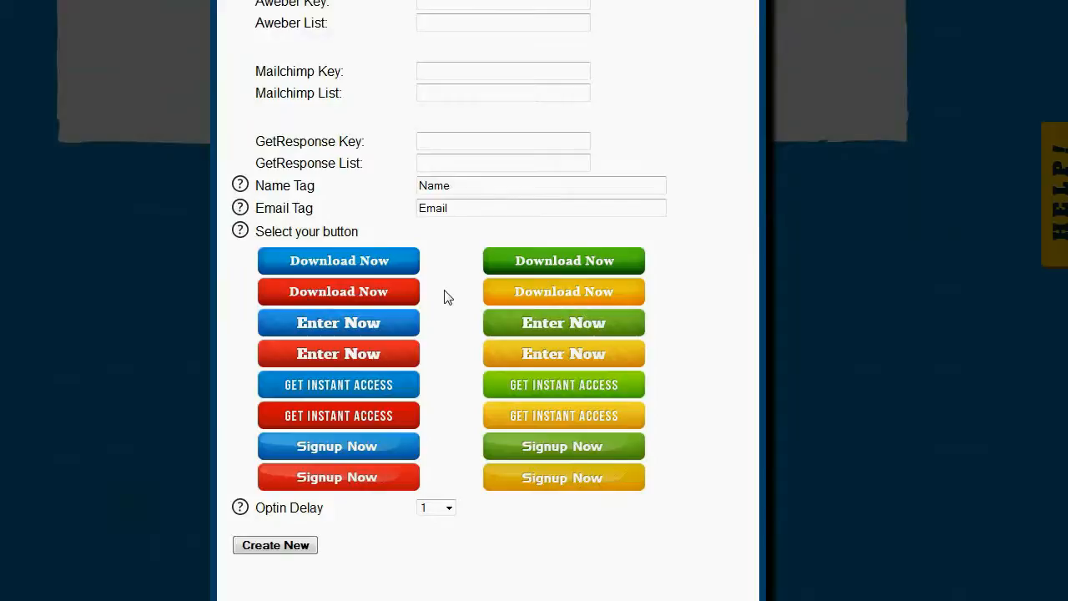
pyautogui.click(564, 260)
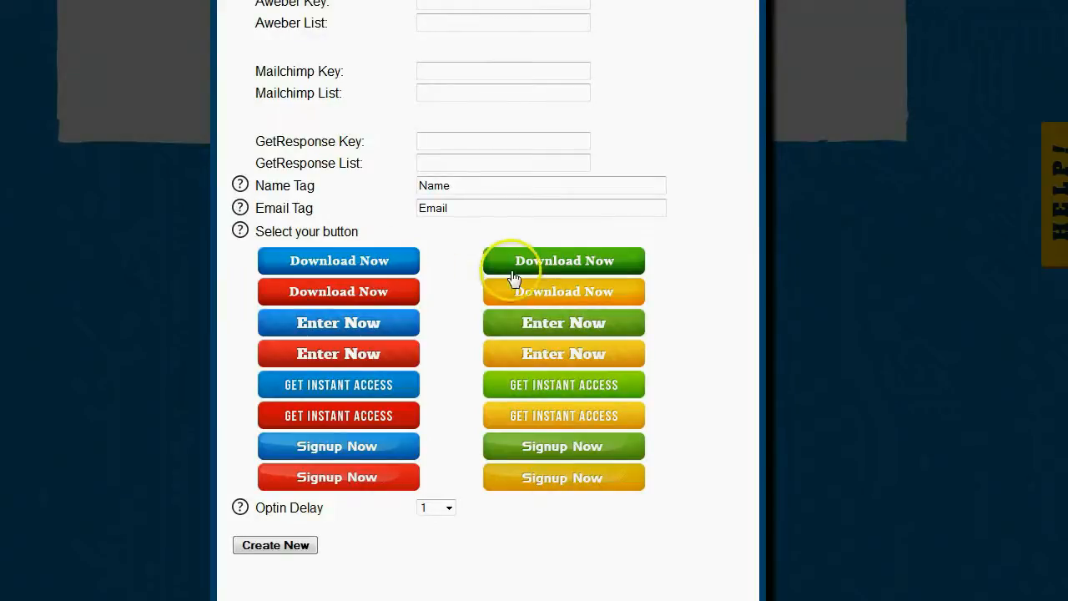
pyautogui.moveTo(525, 277)
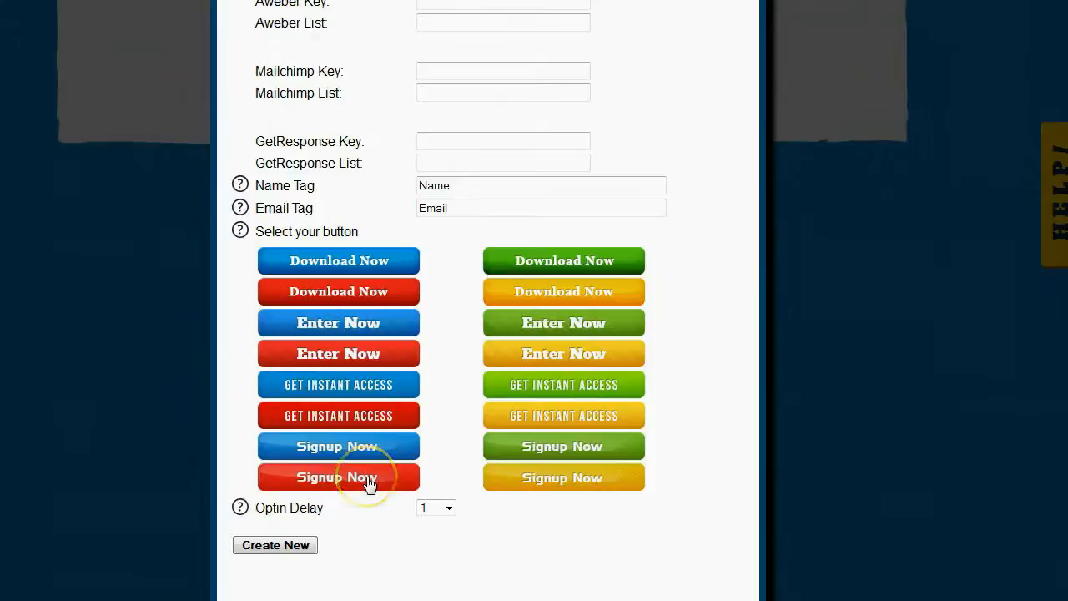
pyautogui.moveTo(315, 486)
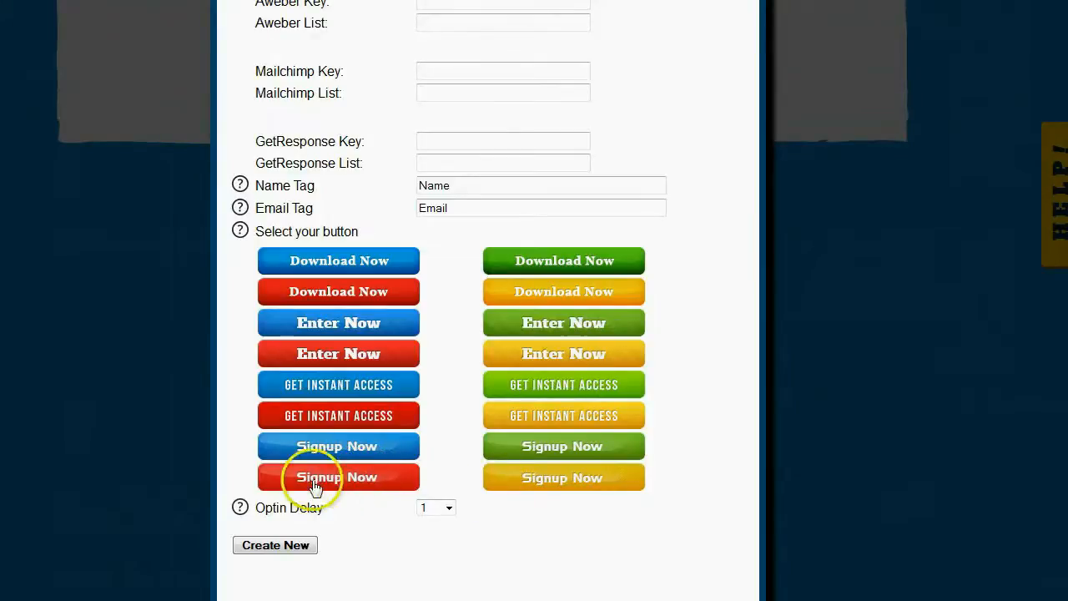
pyautogui.moveTo(350, 484)
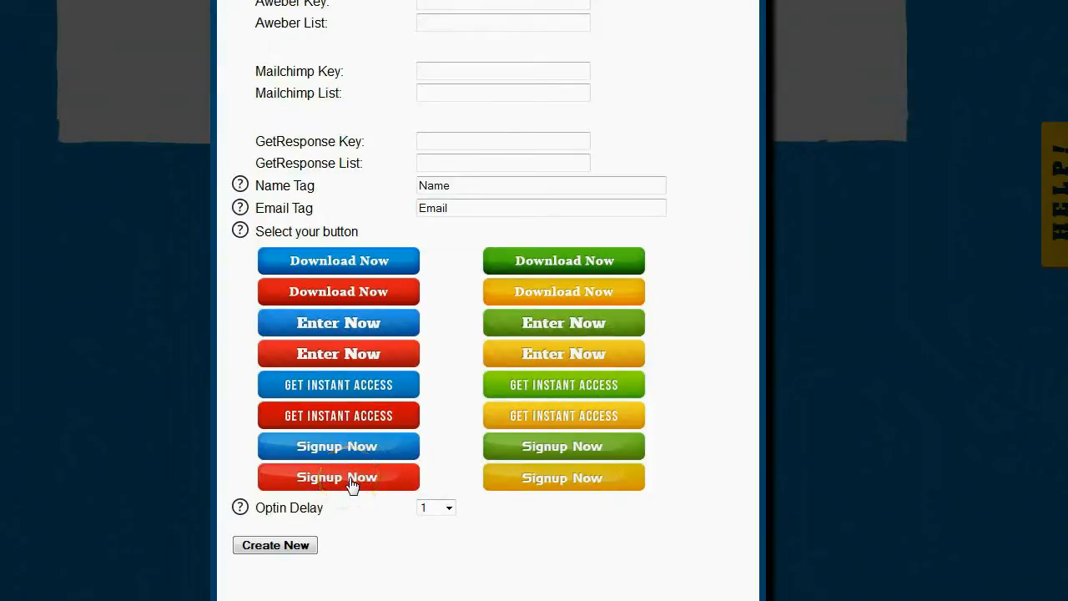
pyautogui.click(338, 477)
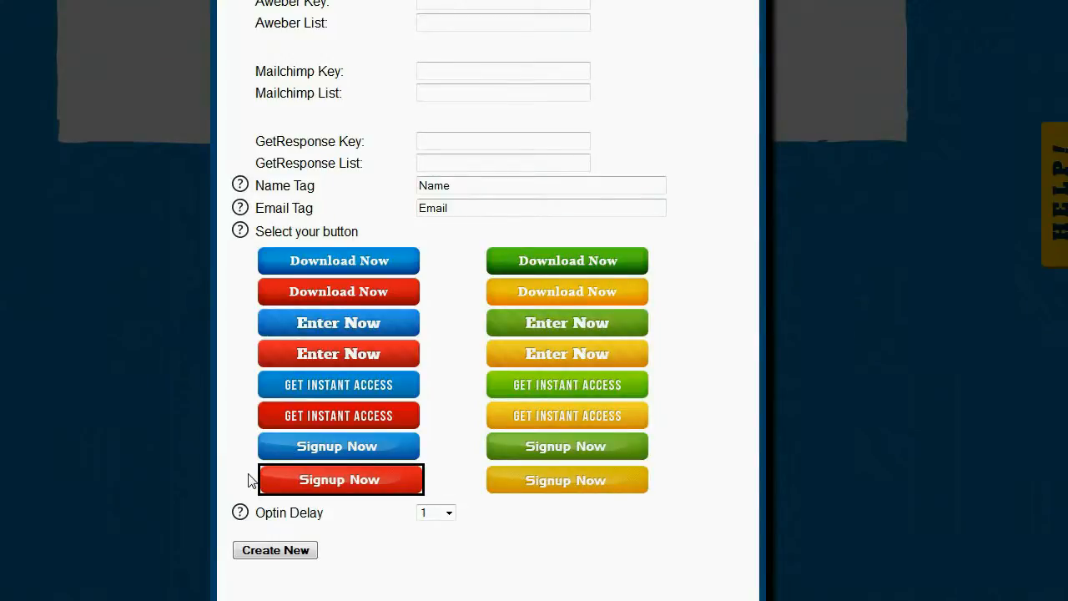
# Set the opt-in delay to 8, keeping the red Signup Now button.
pyautogui.click(447, 512)
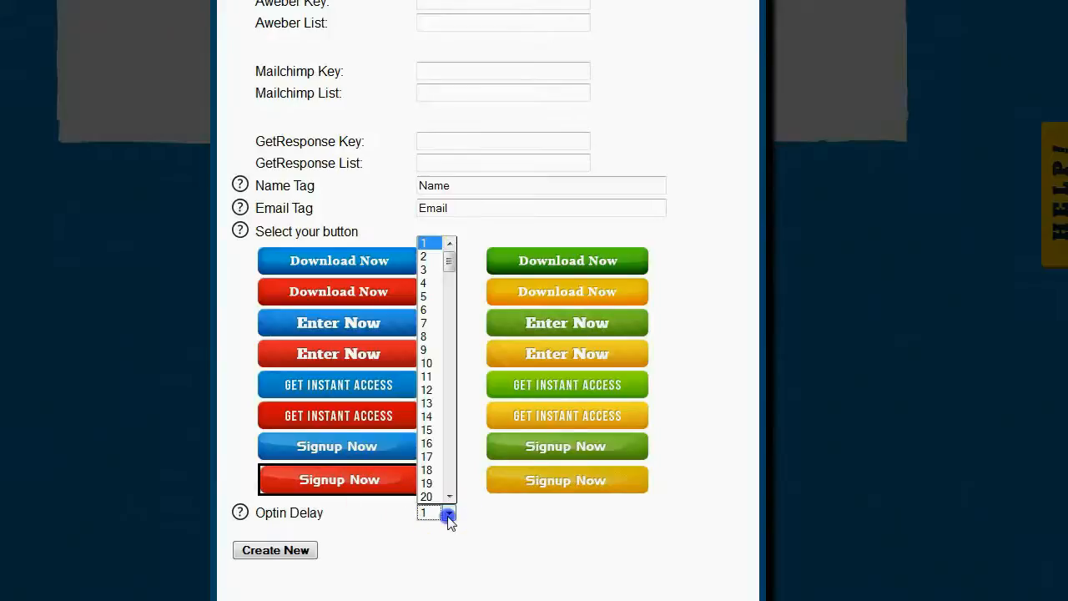
pyautogui.click(426, 362)
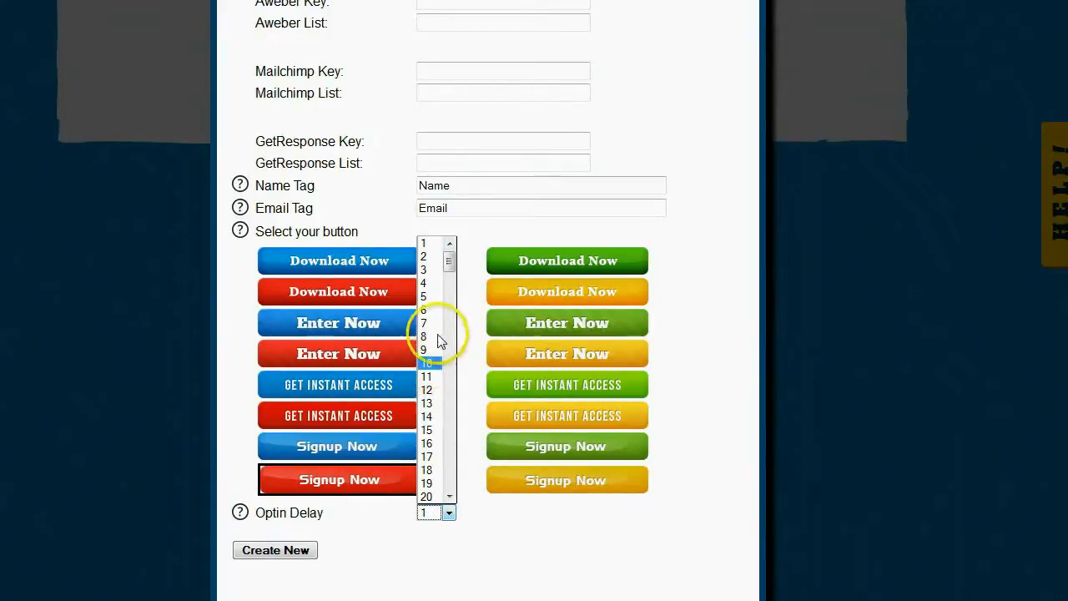
pyautogui.click(424, 337)
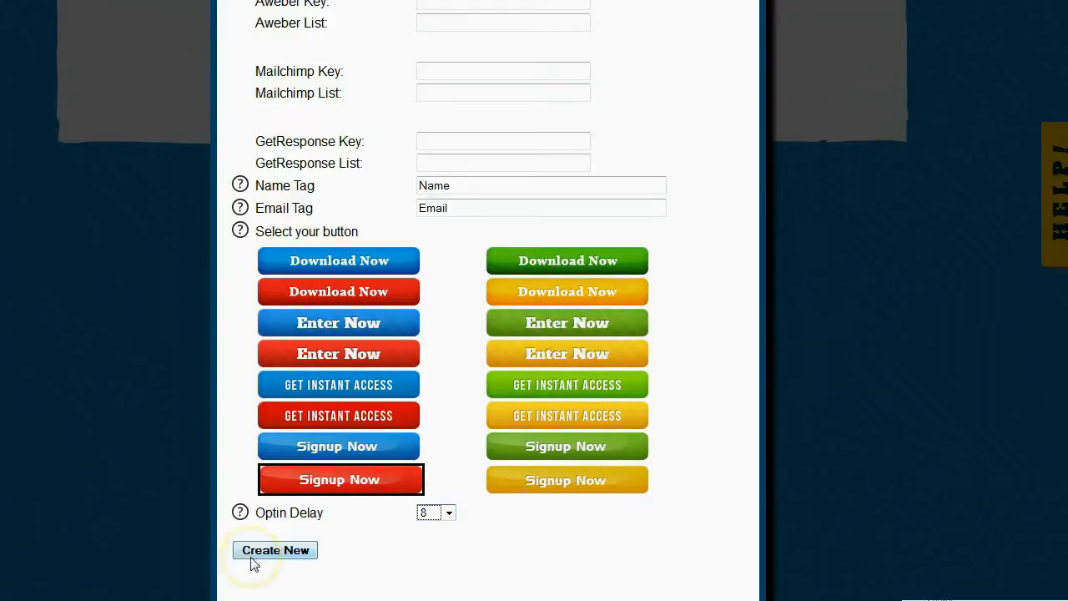
pyautogui.moveTo(267, 555)
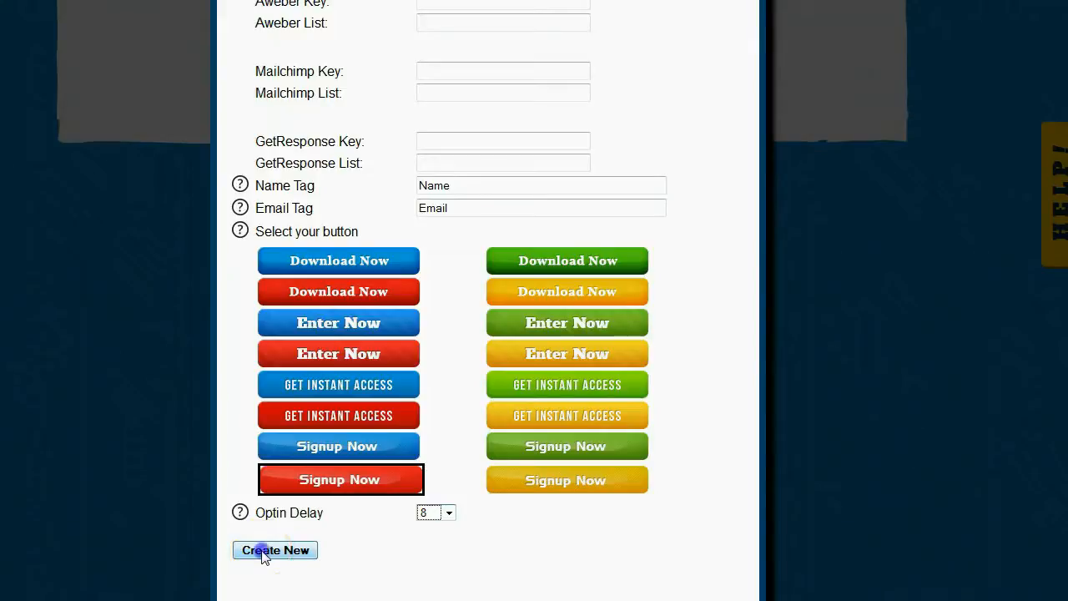
# Save the new opt-in as Main Optin and share it to Facebook from the list.
pyautogui.click(274, 551)
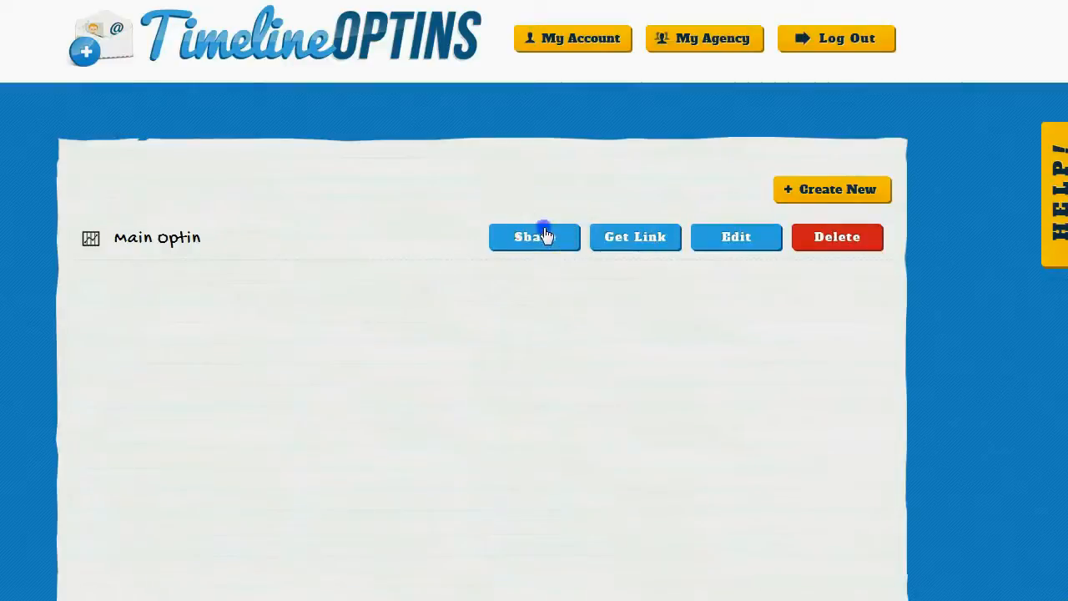
pyautogui.click(534, 237)
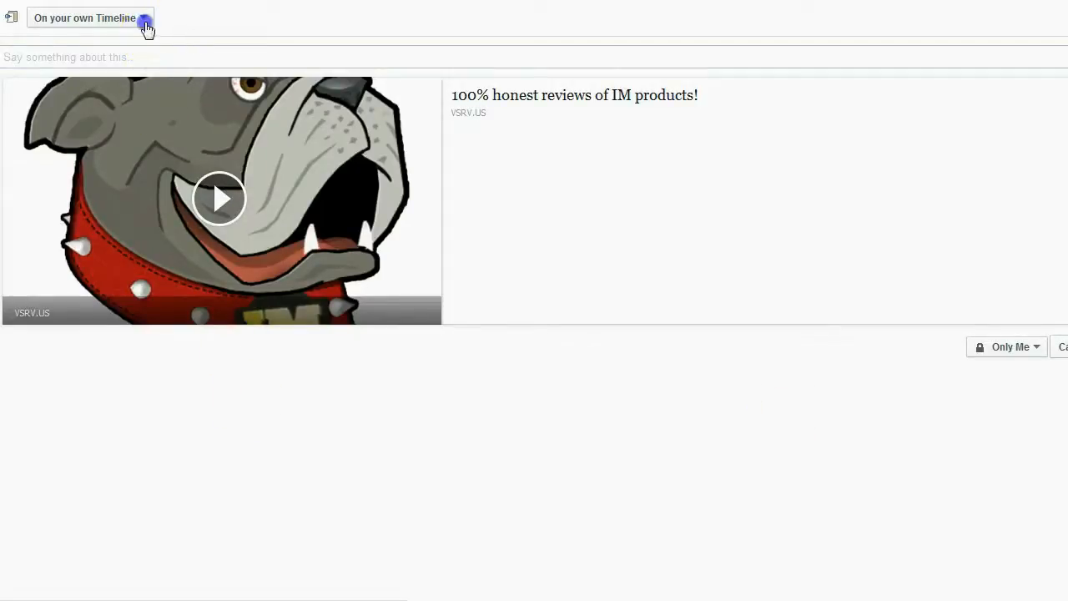
# Choose your own Timeline as the place to post the bulldog video link.
pyautogui.click(90, 17)
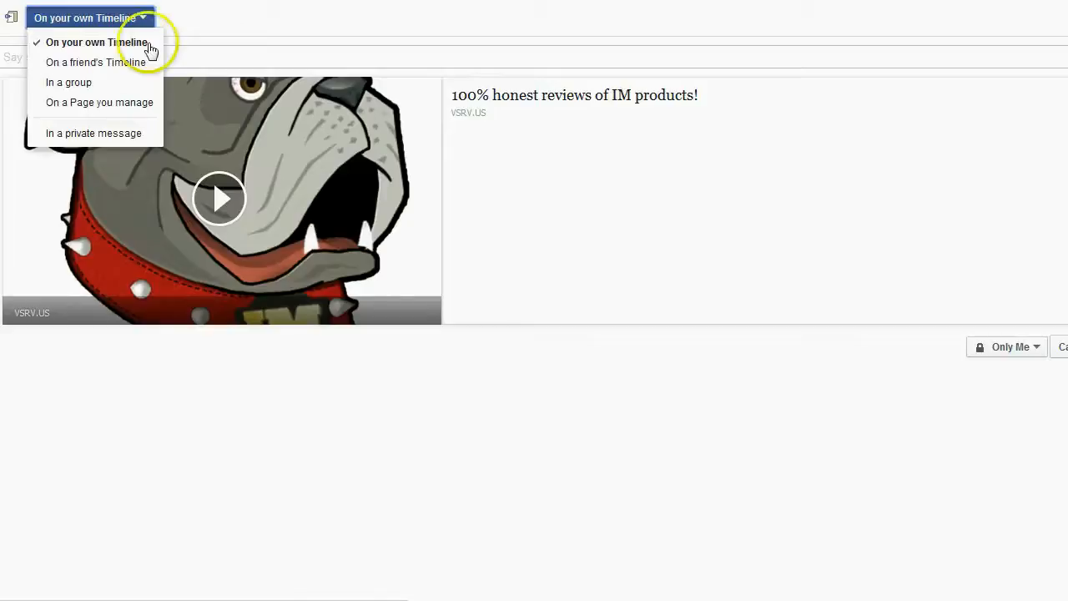
pyautogui.moveTo(95, 61)
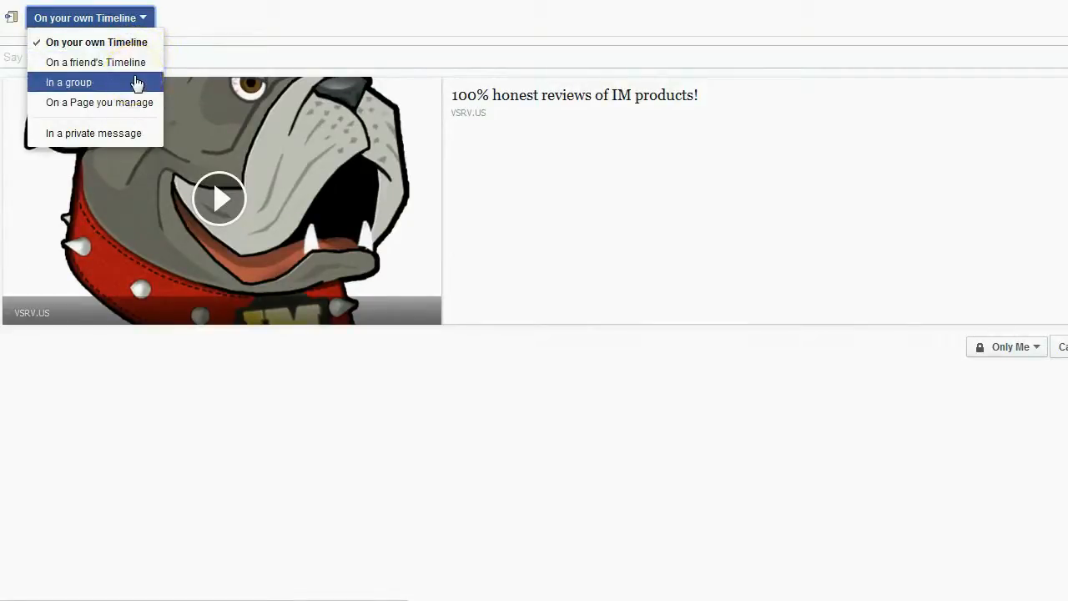
pyautogui.moveTo(137, 101)
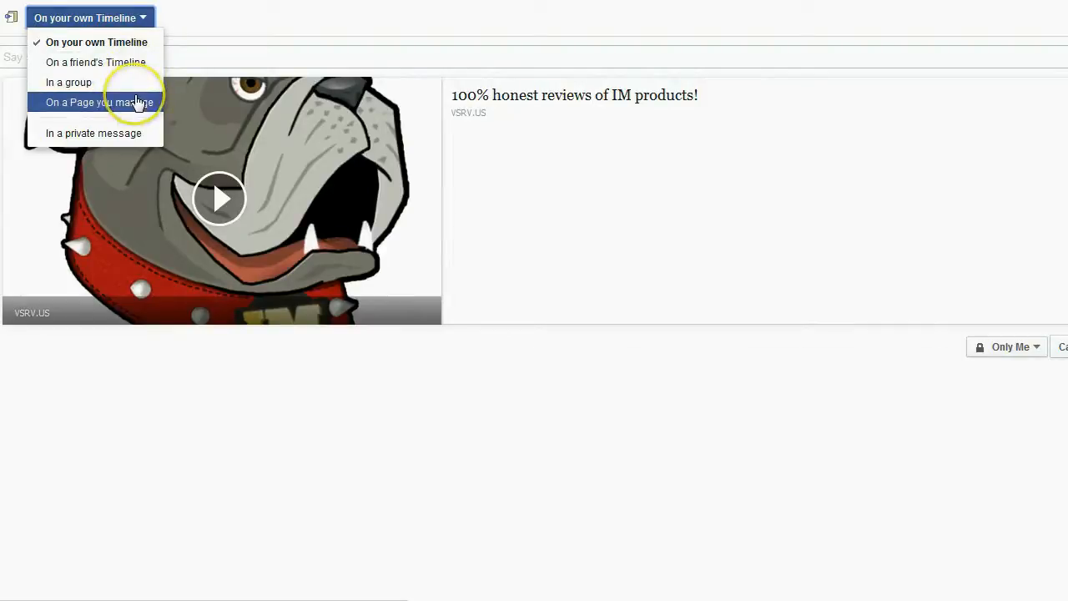
pyautogui.moveTo(137, 102)
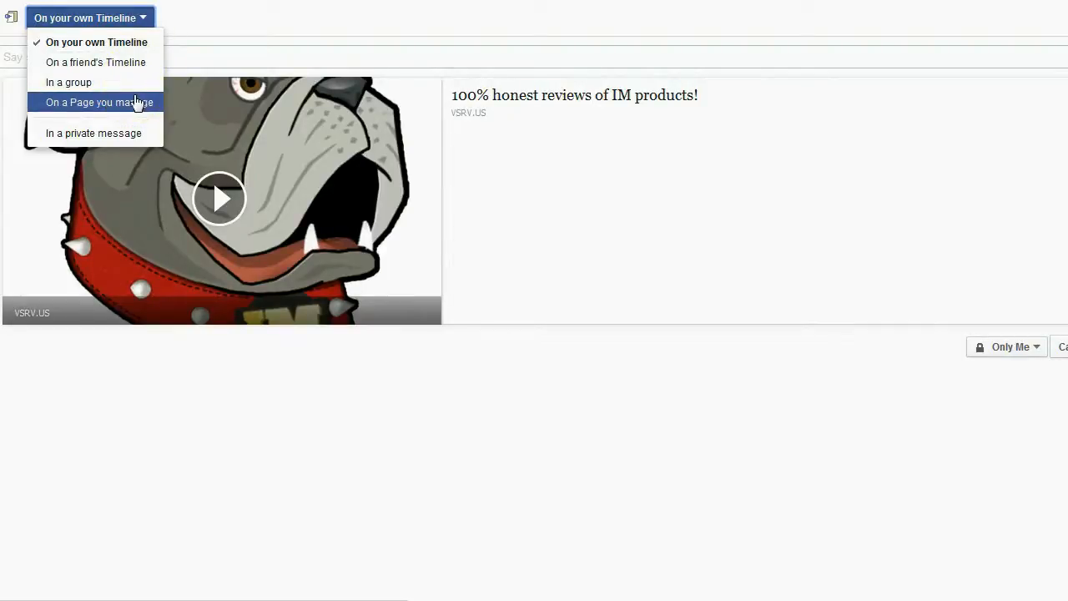
pyautogui.moveTo(123, 43)
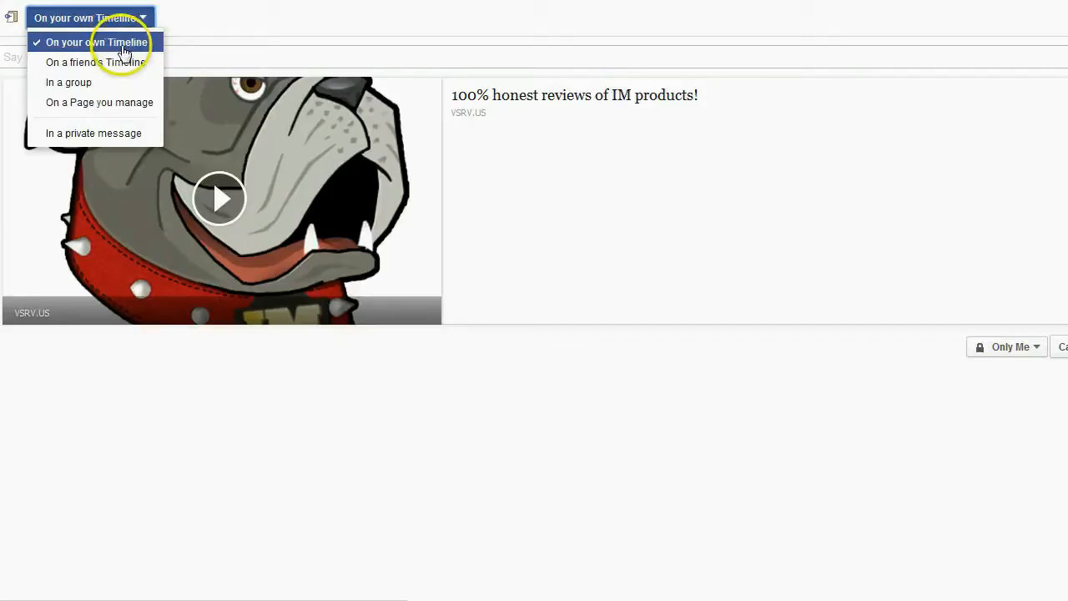
pyautogui.moveTo(993, 382)
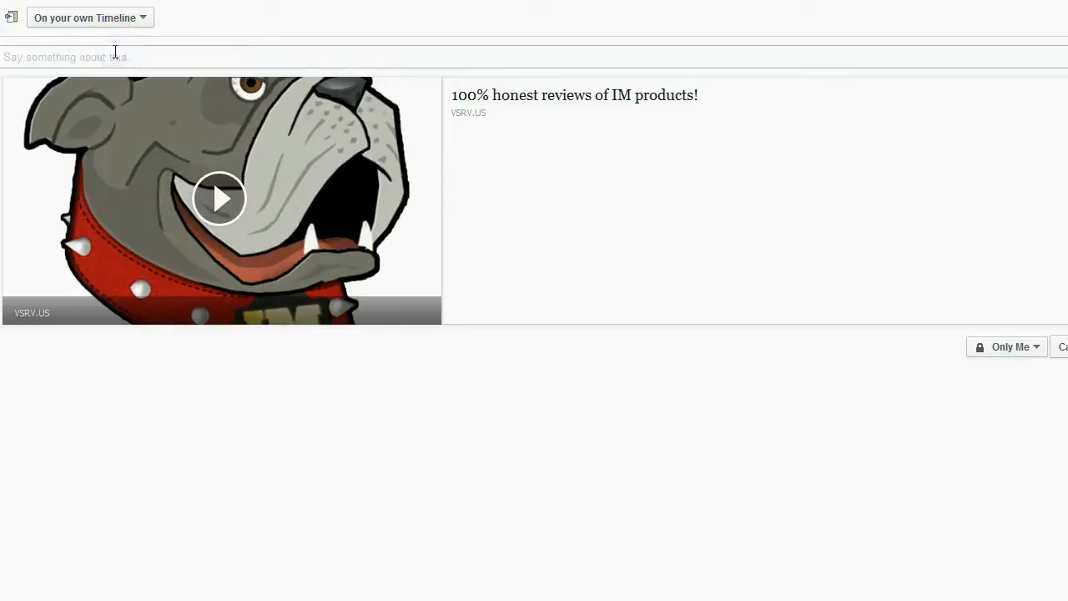
pyautogui.moveTo(115, 69)
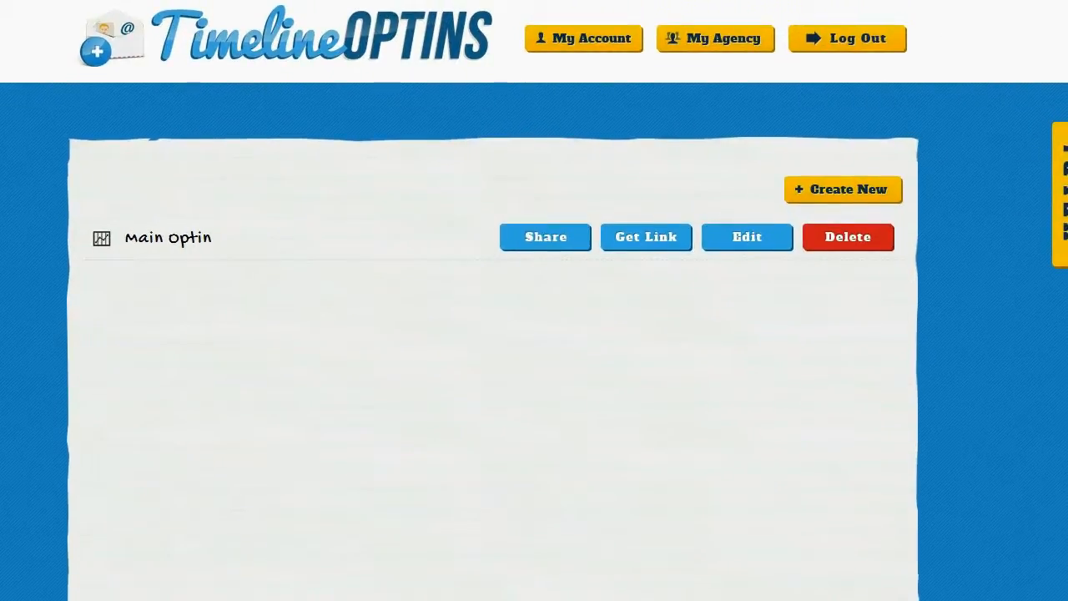
pyautogui.moveTo(531, 18)
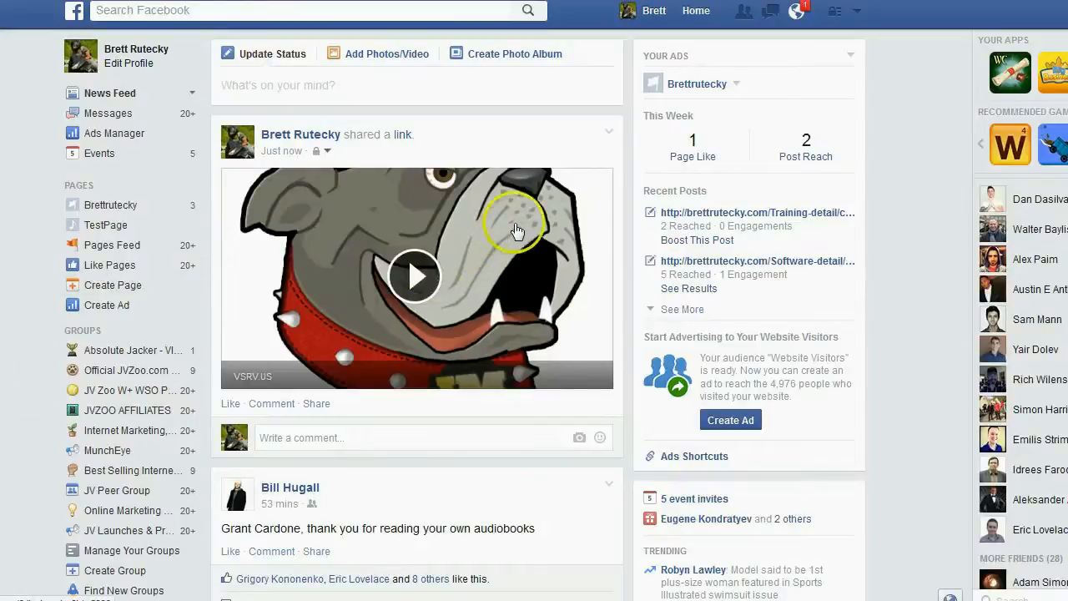
pyautogui.moveTo(484, 238)
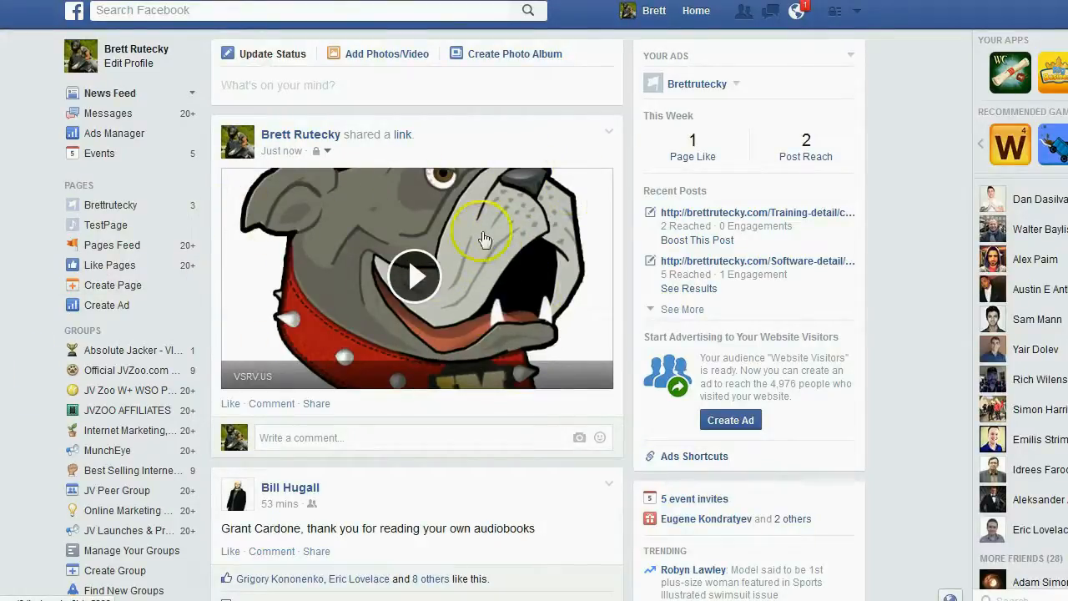
pyautogui.moveTo(457, 271)
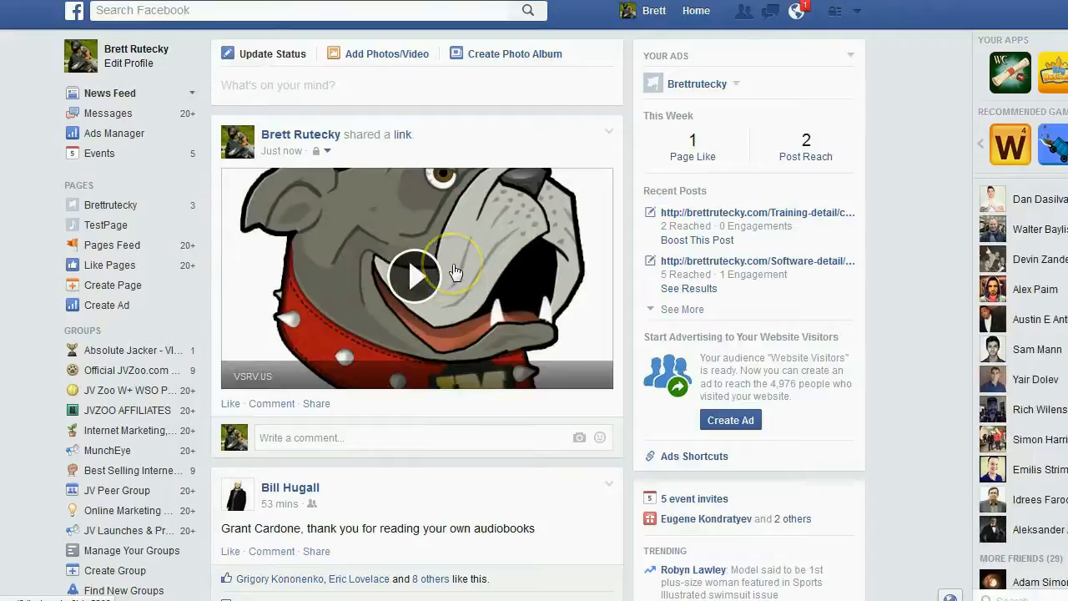
pyautogui.moveTo(457, 274)
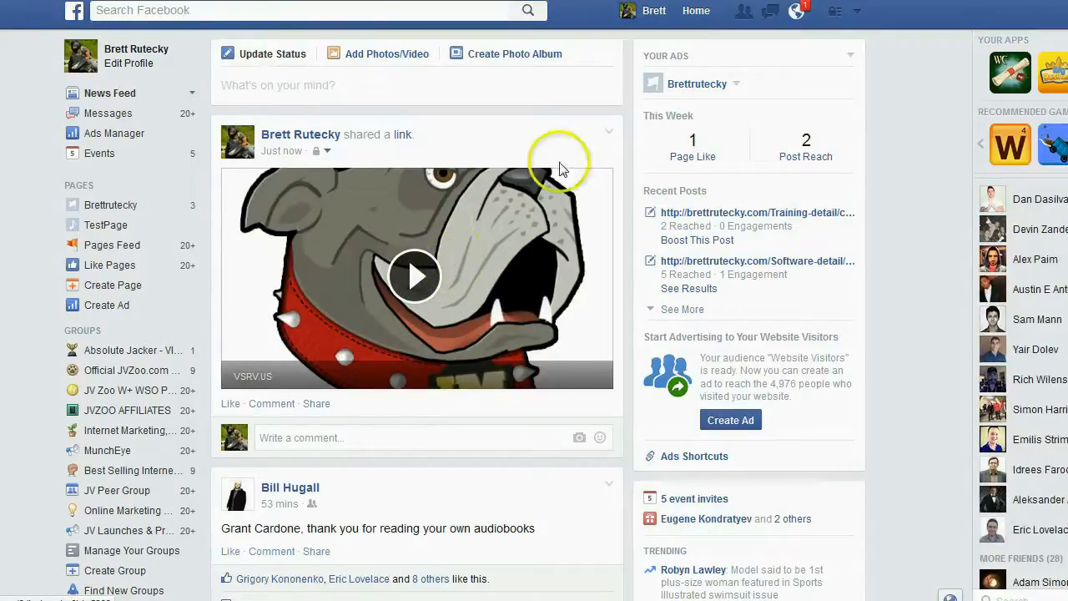
pyautogui.moveTo(371, 247)
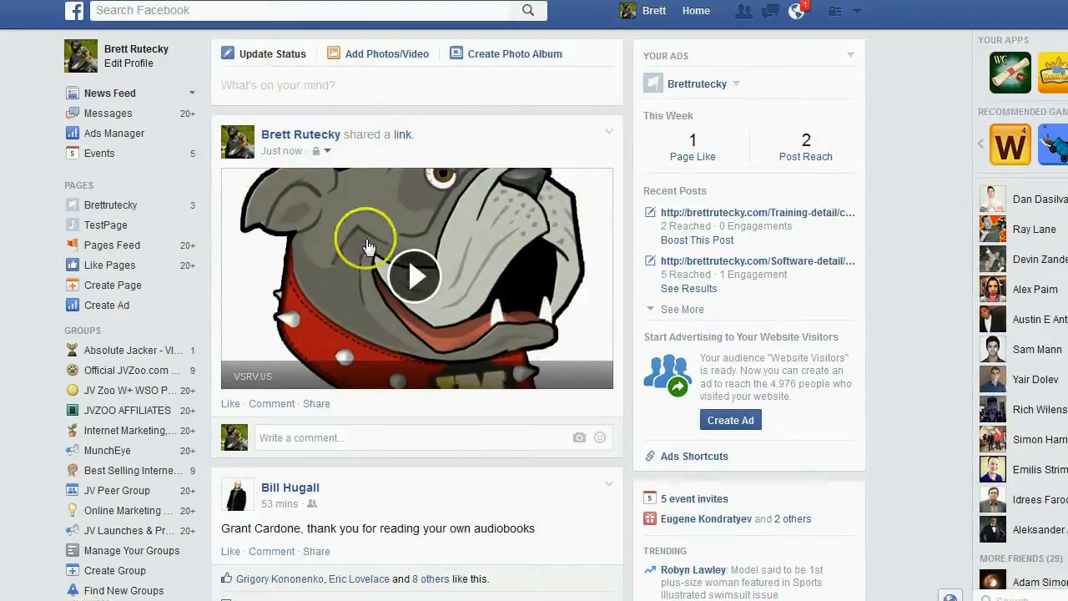
pyautogui.moveTo(425, 281)
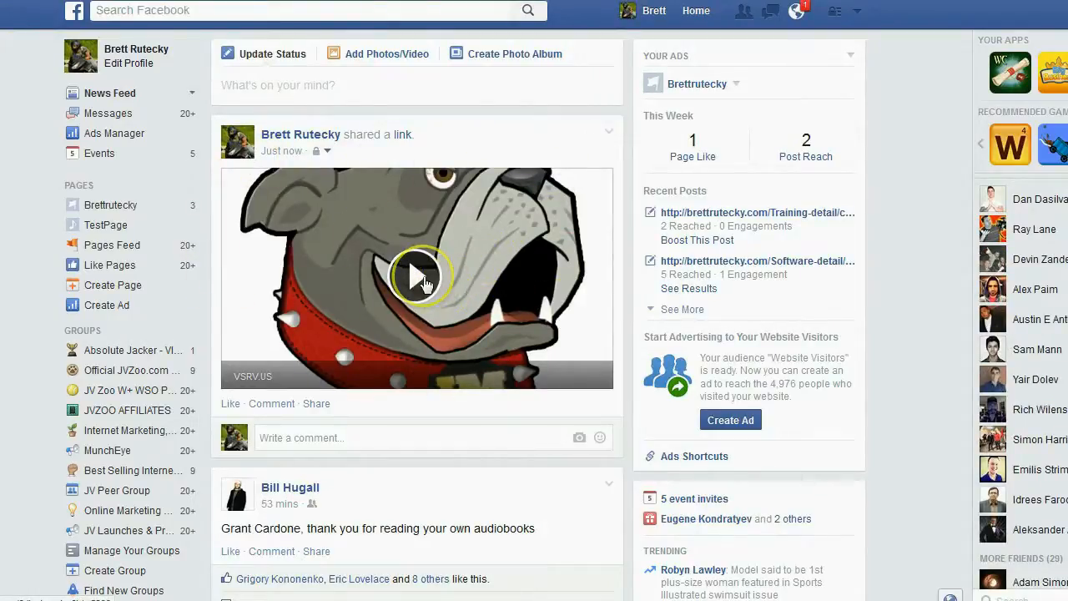
pyautogui.moveTo(418, 276)
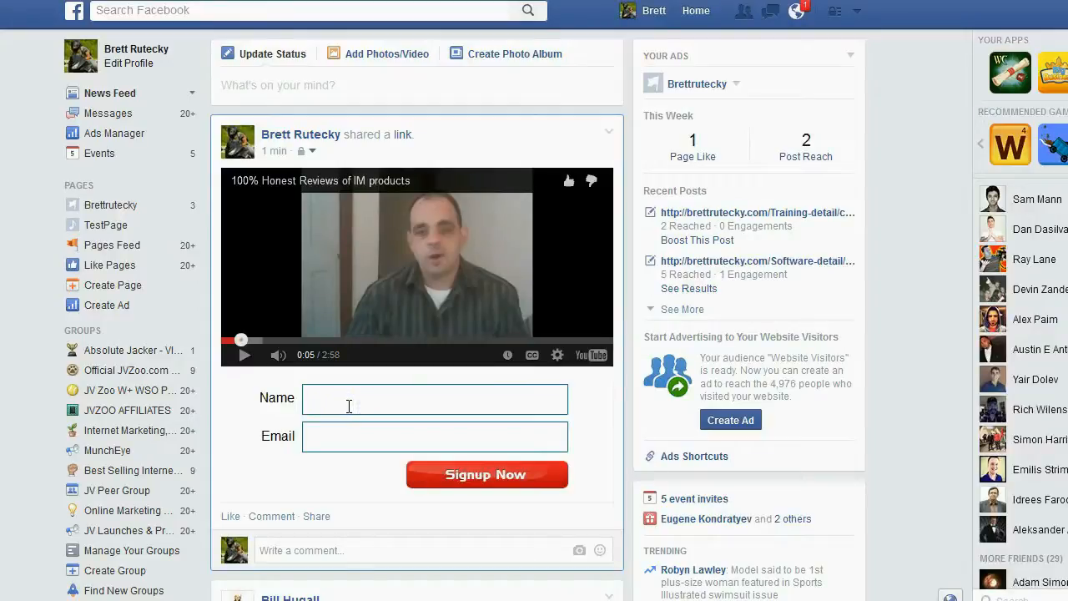
pyautogui.write('test')
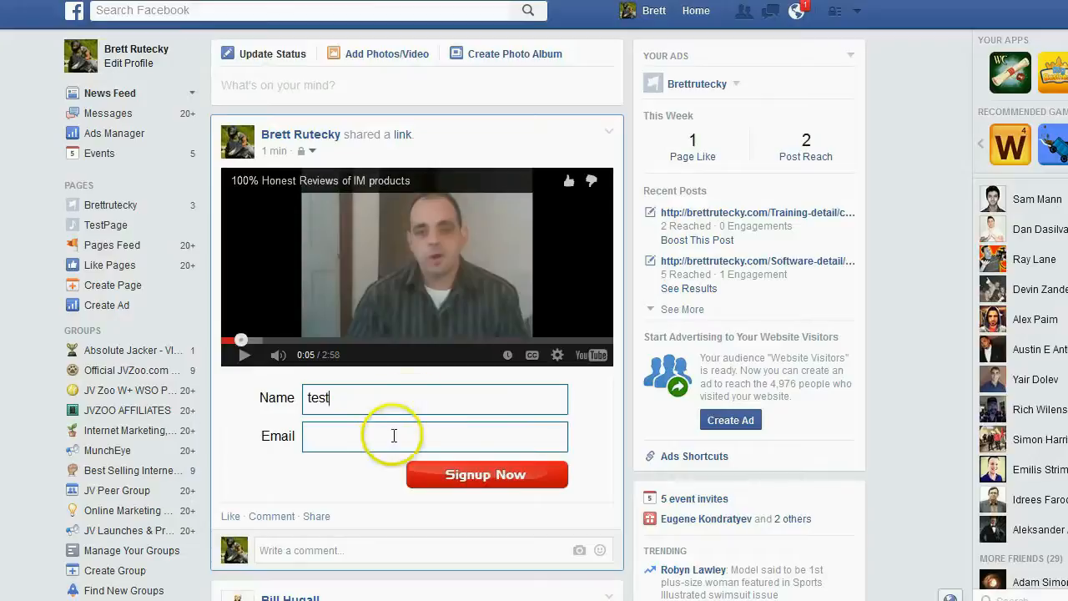
pyautogui.write('test@test.com')
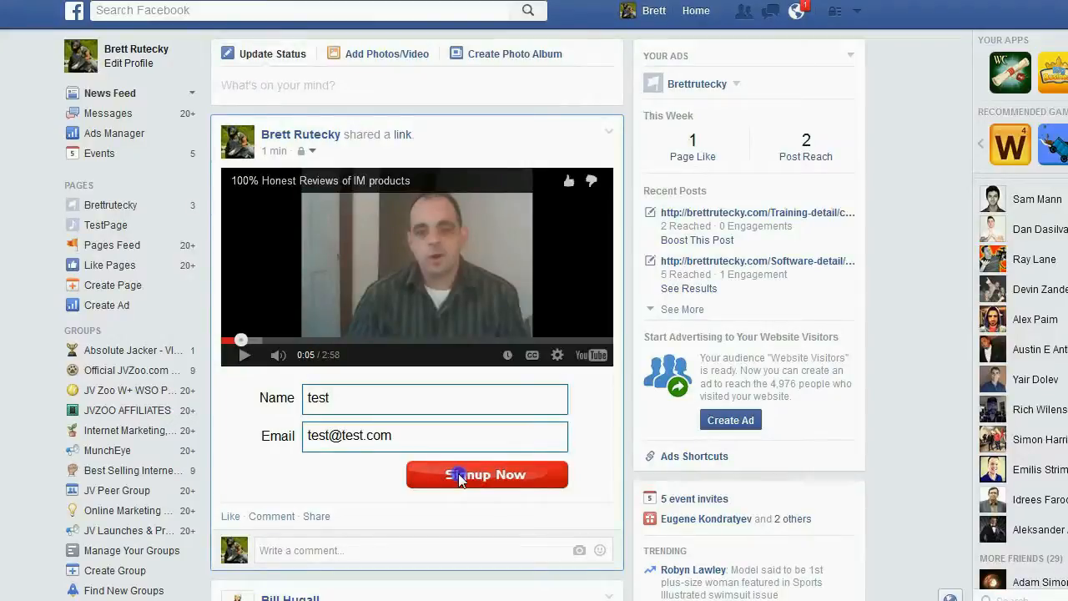
pyautogui.click(486, 474)
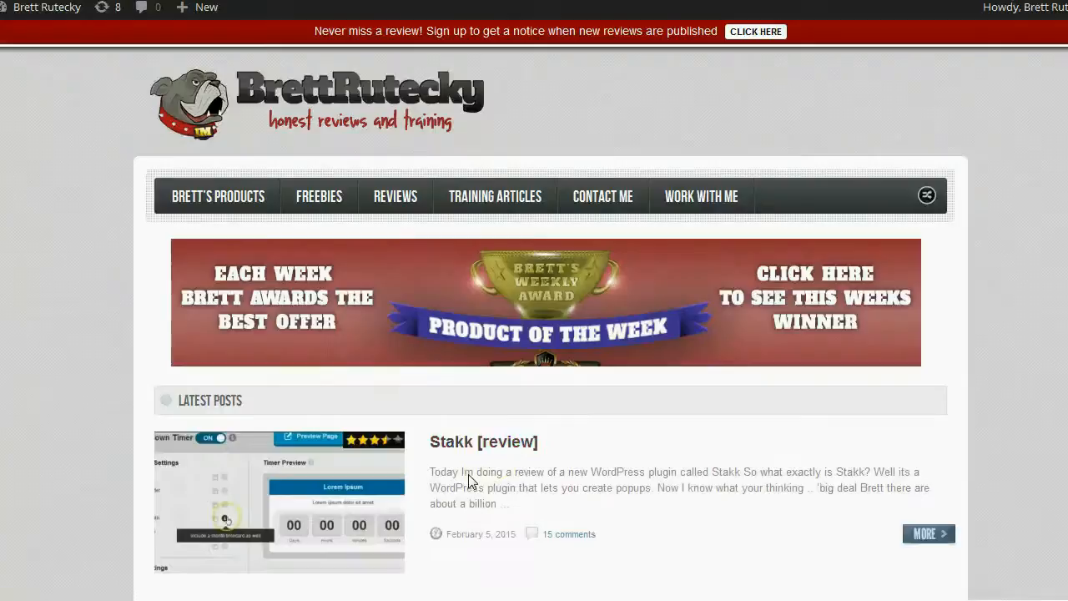
pyautogui.moveTo(469, 481)
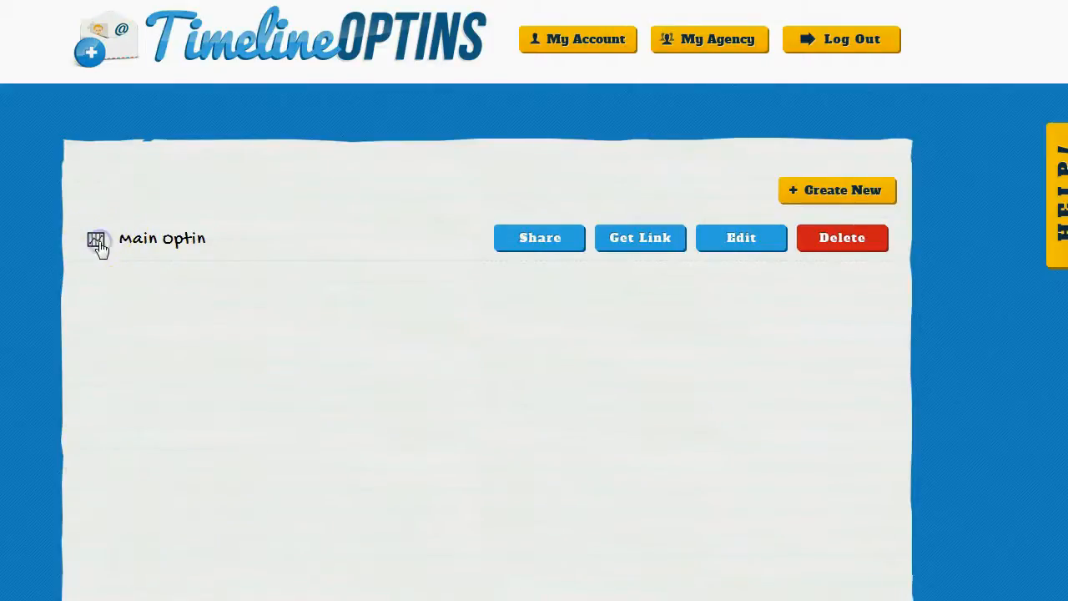
# Show Main Optin's 7-day performance chart with one total opt-in, a video play and redirect.
pyautogui.click(95, 239)
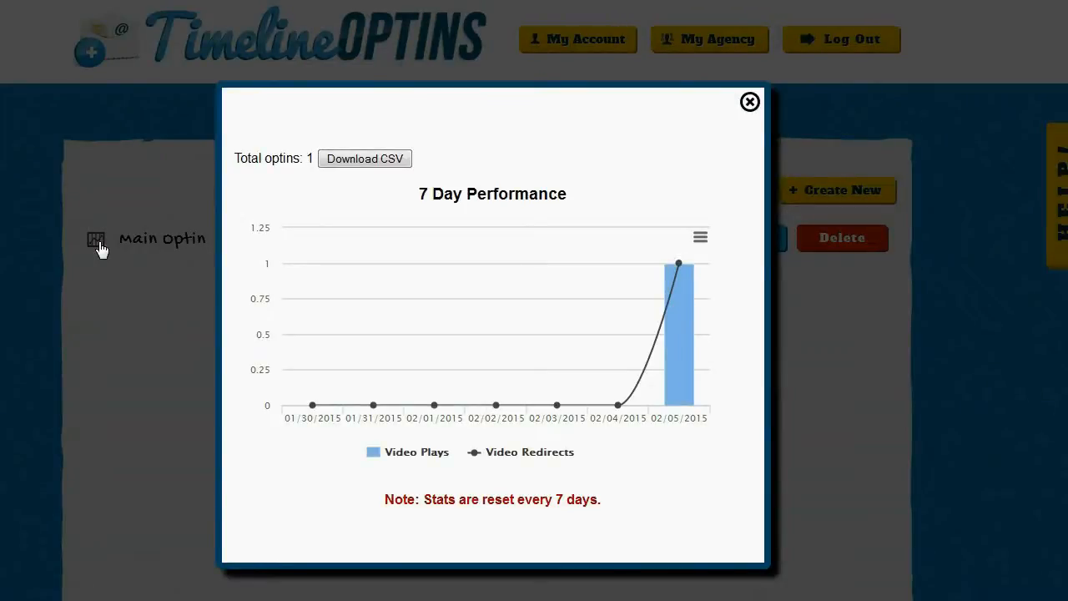
pyautogui.moveTo(434, 407)
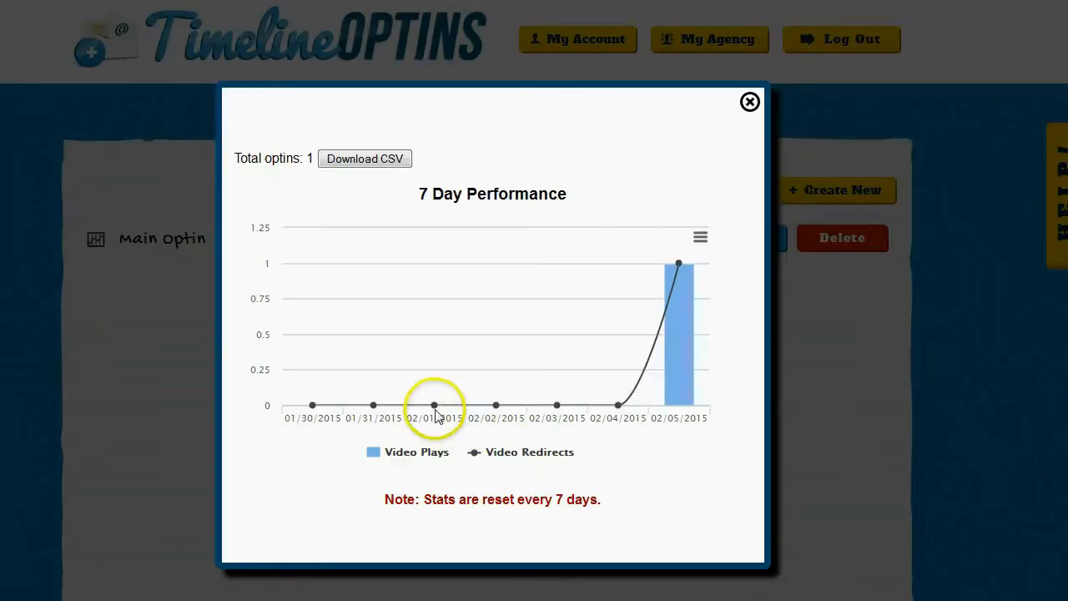
pyautogui.moveTo(716, 281)
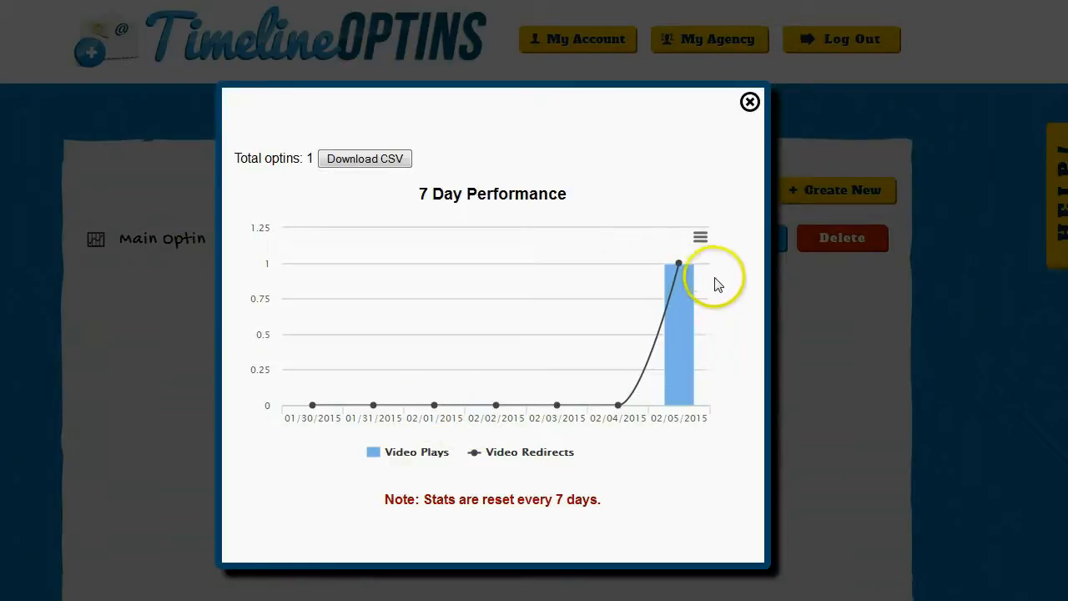
pyautogui.moveTo(701, 315)
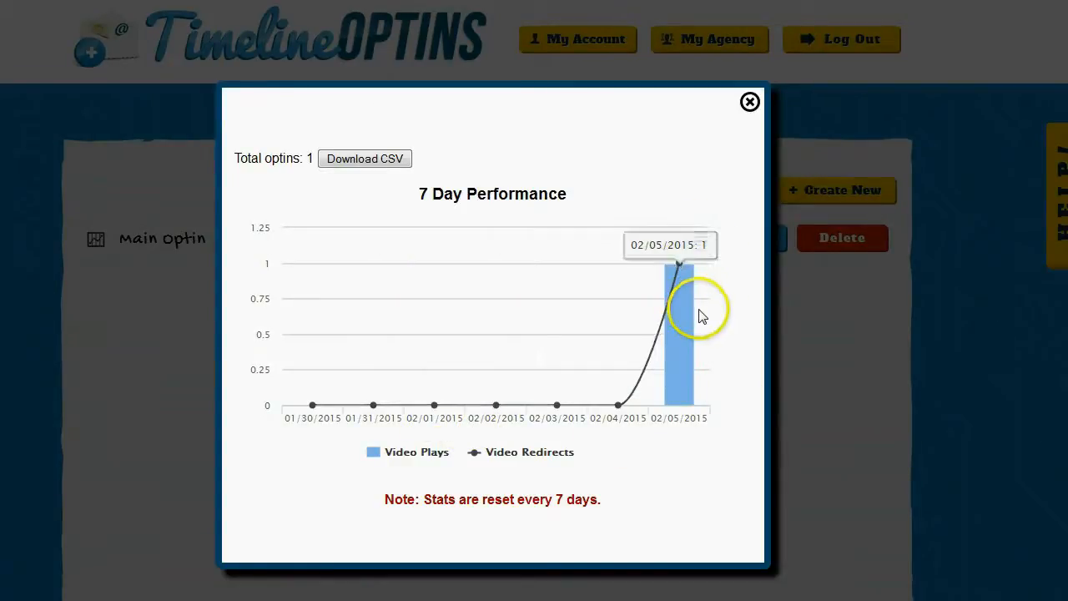
pyautogui.moveTo(721, 323)
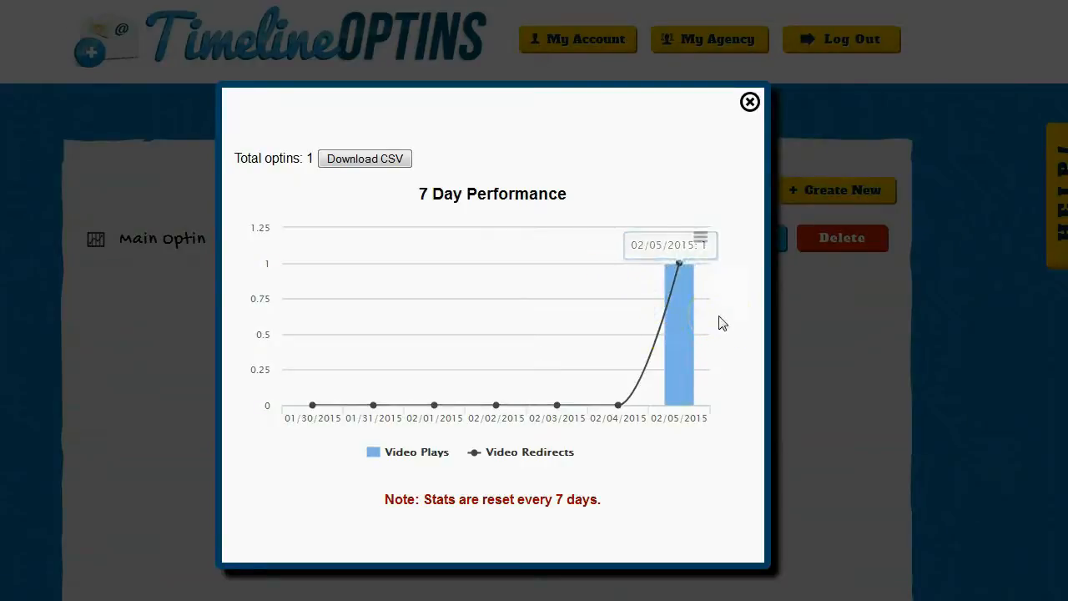
pyautogui.moveTo(721, 324)
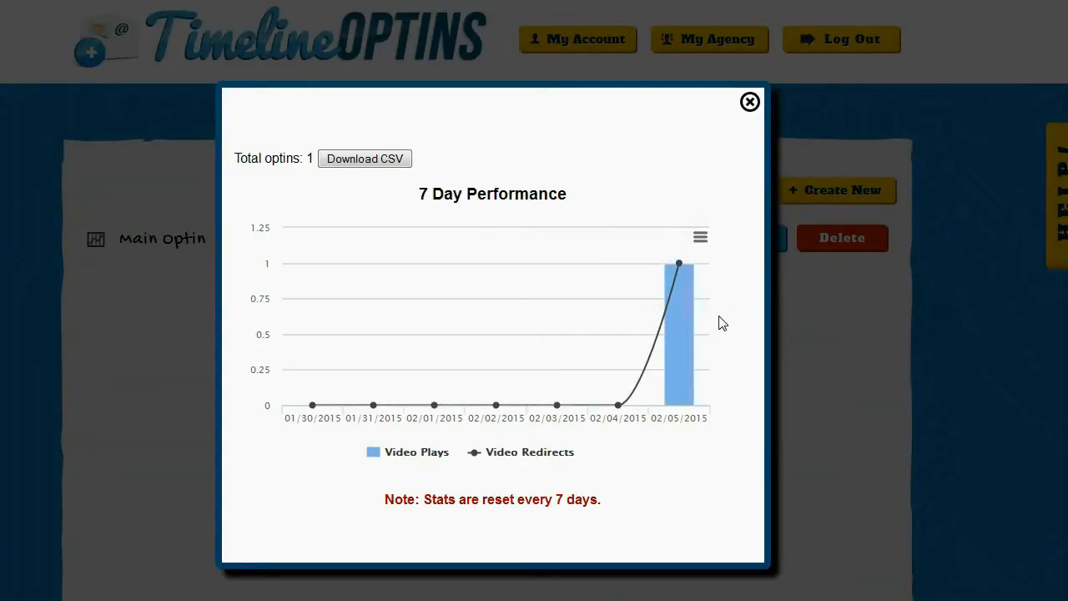